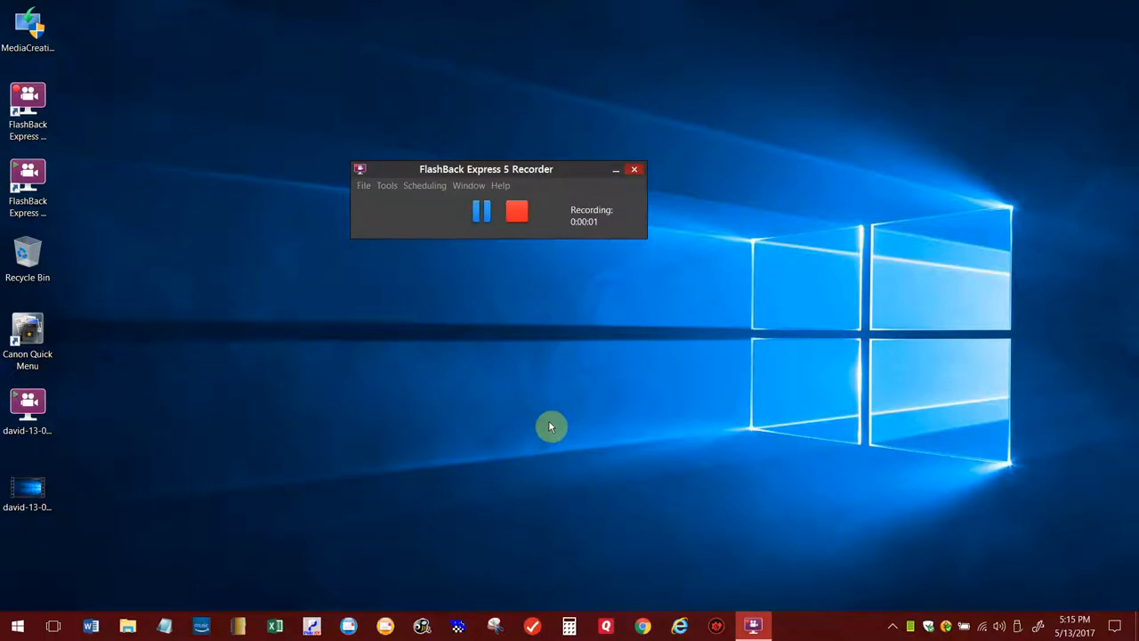
{"action": "mouse_move", "coordinate": [535, 428]}
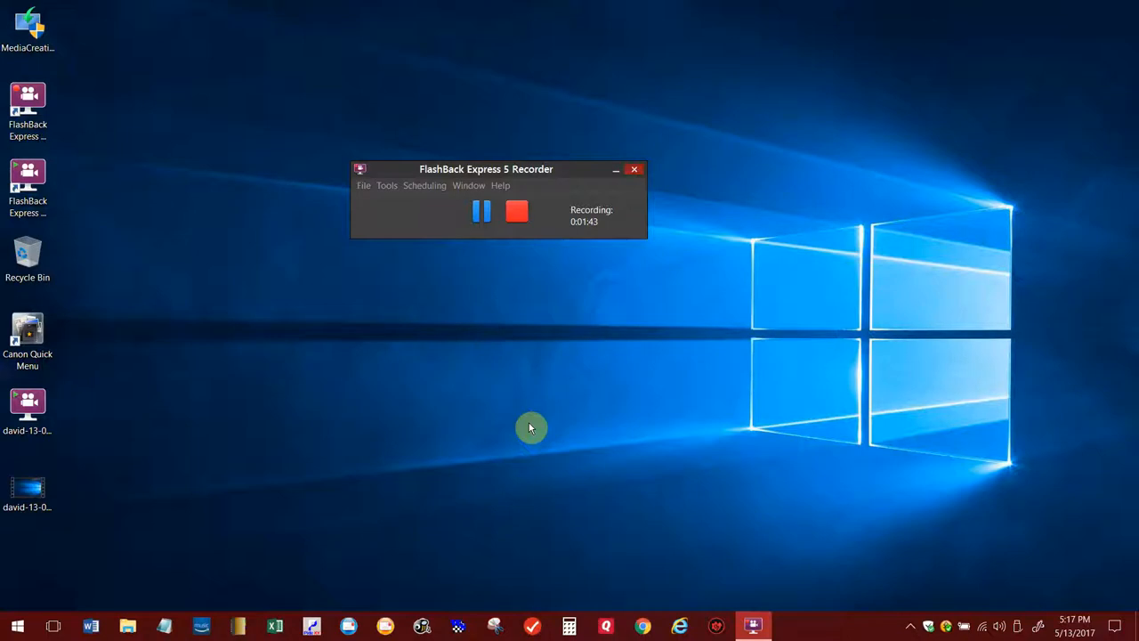
{"action": "mouse_move", "coordinate": [575, 12]}
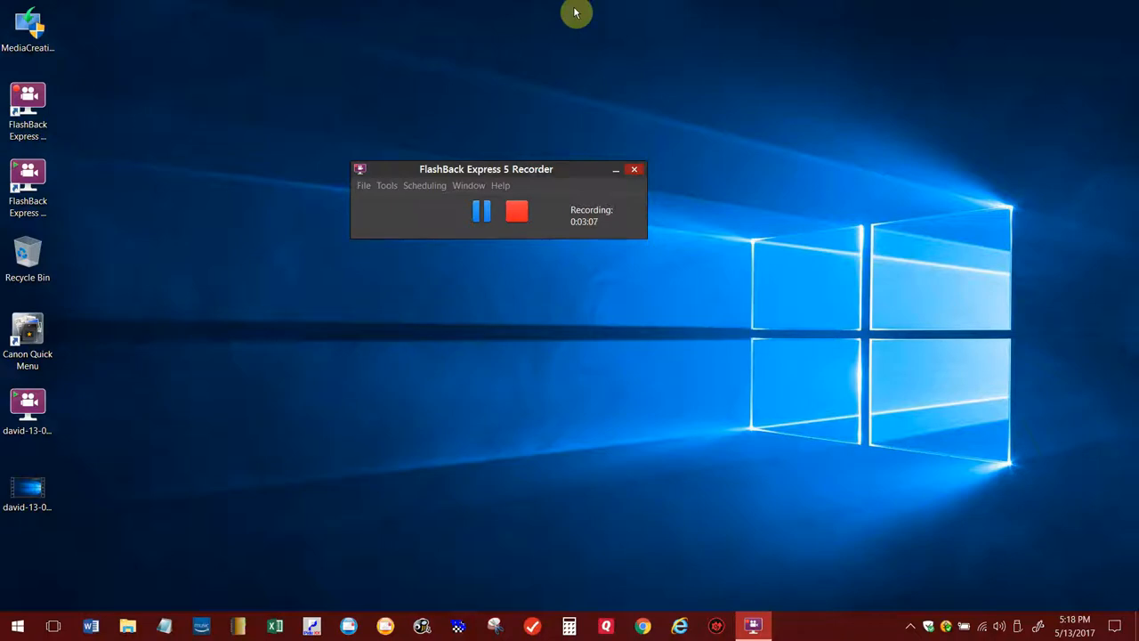
{"action": "mouse_move", "coordinate": [555, 238]}
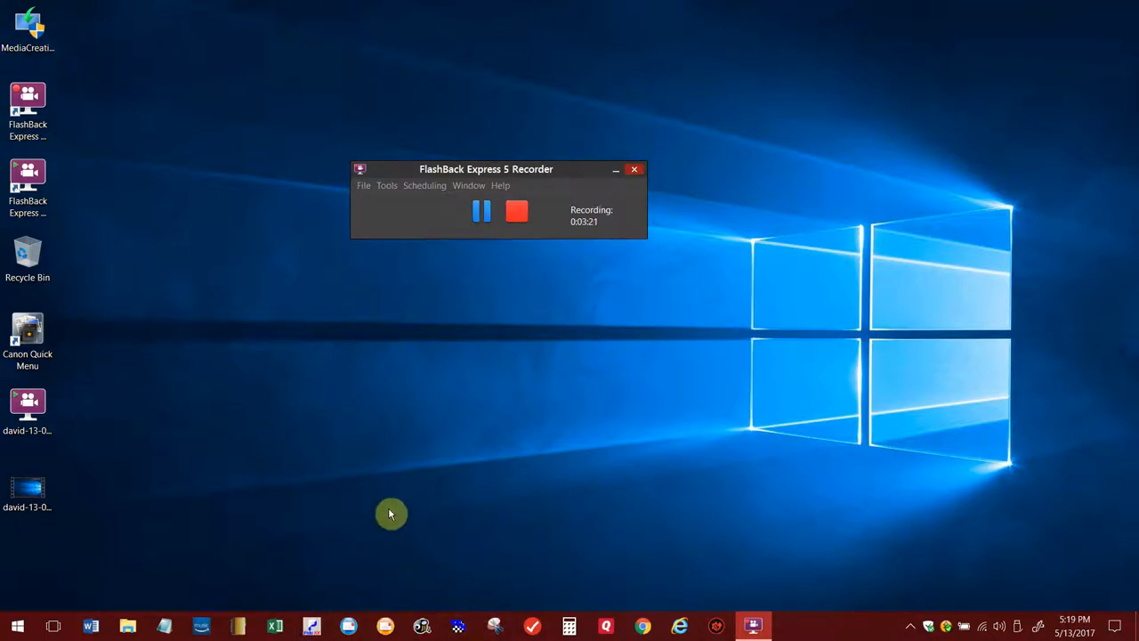
{"action": "mouse_move", "coordinate": [355, 516]}
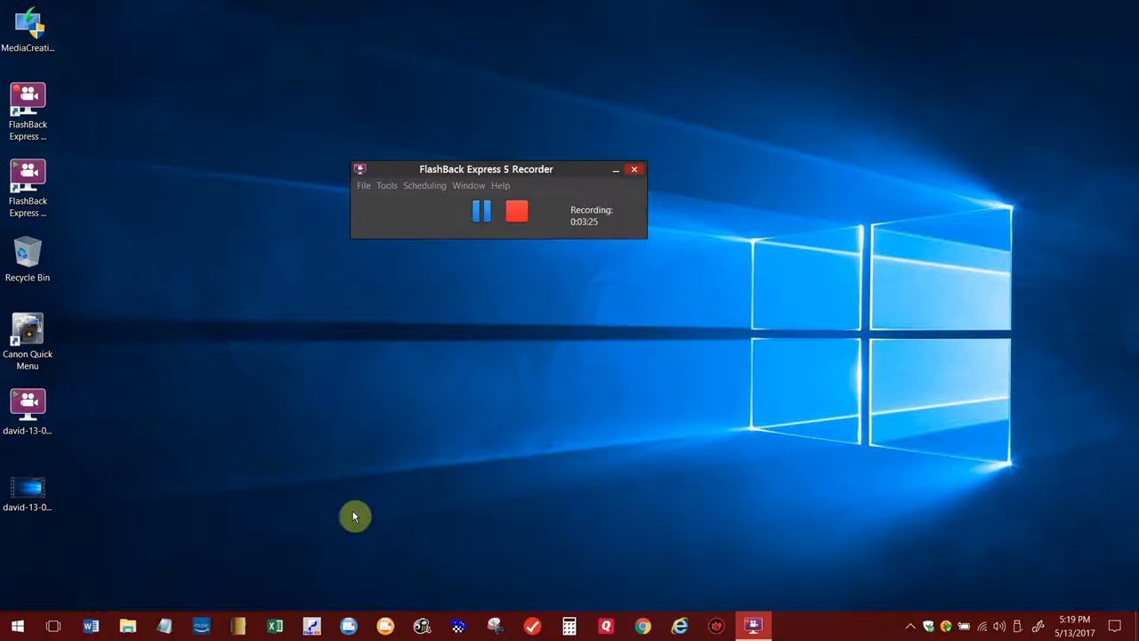
{"action": "mouse_move", "coordinate": [545, 523]}
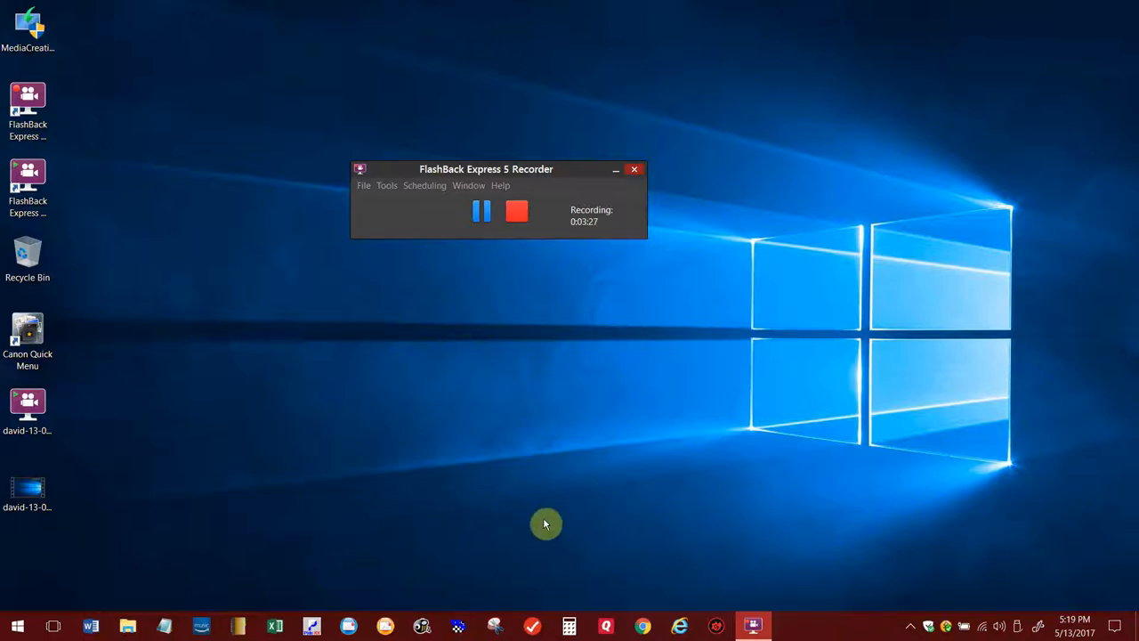
{"action": "mouse_move", "coordinate": [466, 581]}
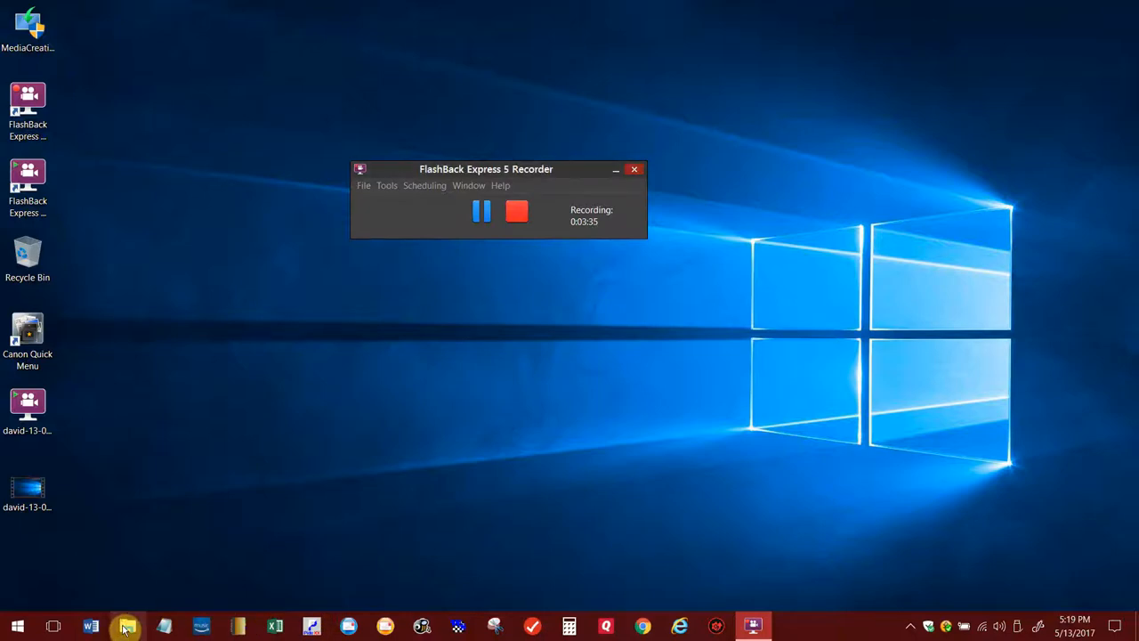
- Browse the C drive contents in File Explorer before starting WinSpeed
{"action": "left_click", "coordinate": [128, 626]}
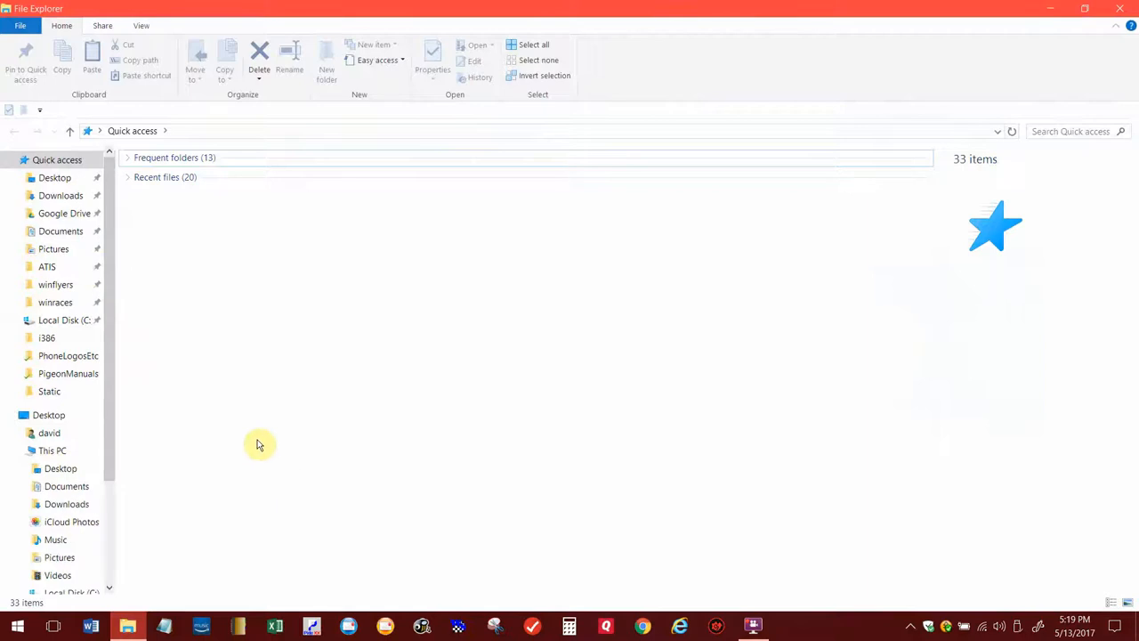
{"action": "left_click", "coordinate": [65, 320]}
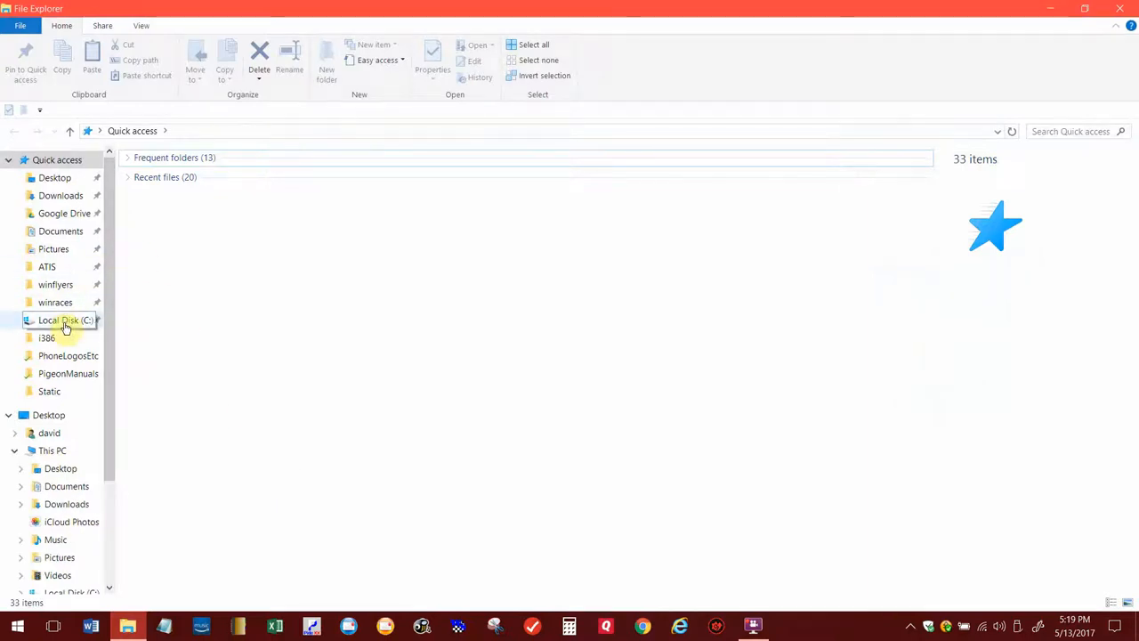
{"action": "double_click", "coordinate": [58, 320]}
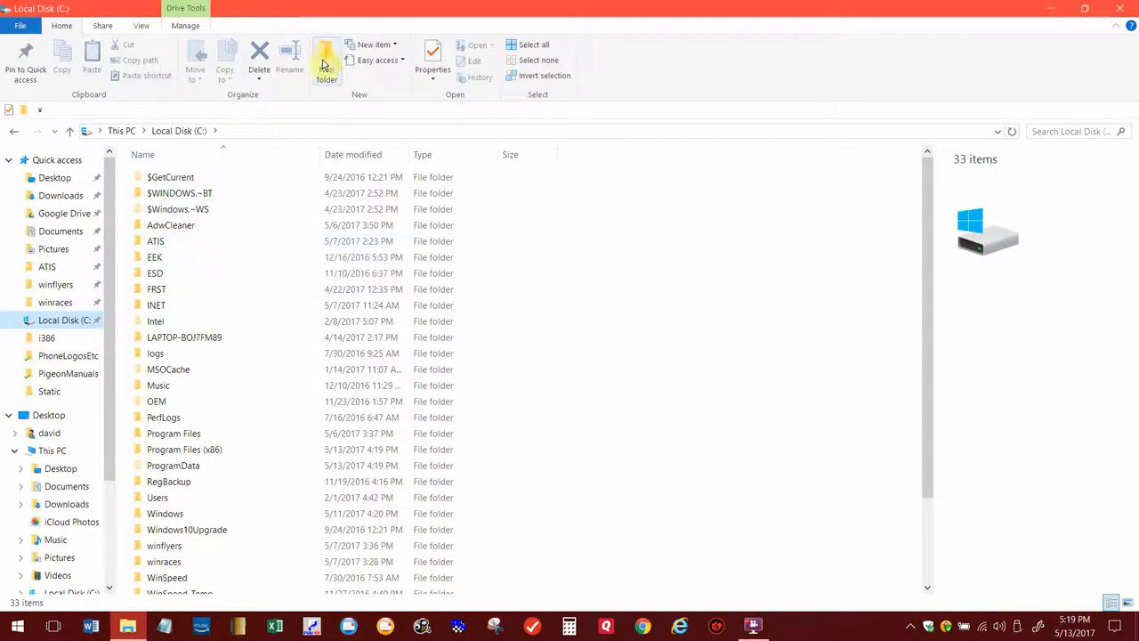
{"action": "mouse_move", "coordinate": [327, 68]}
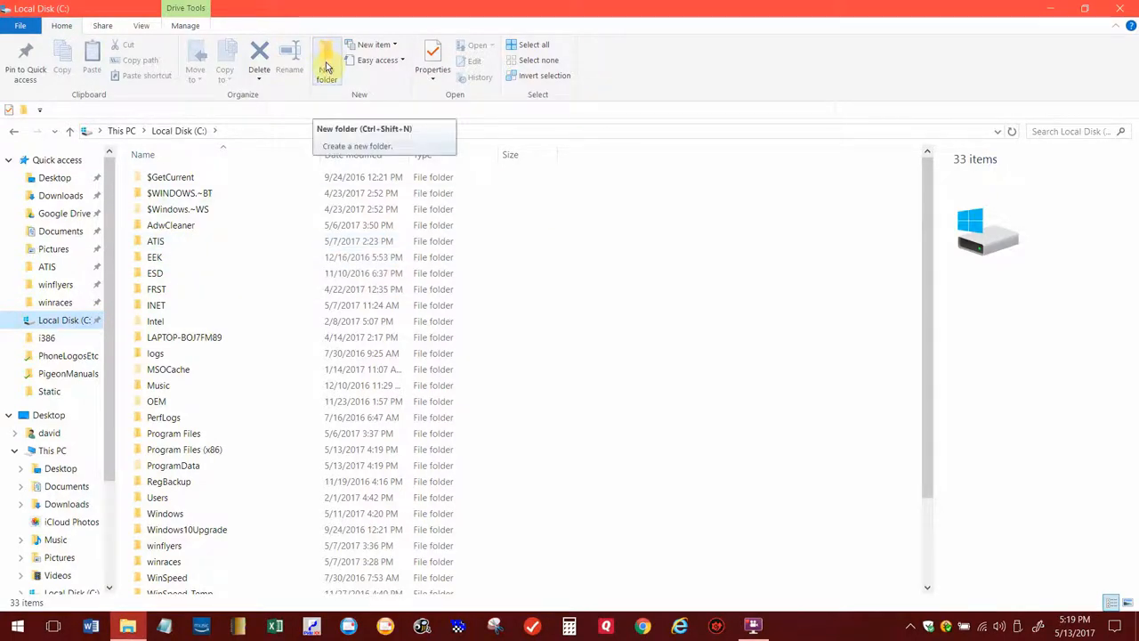
{"action": "left_click", "coordinate": [157, 242]}
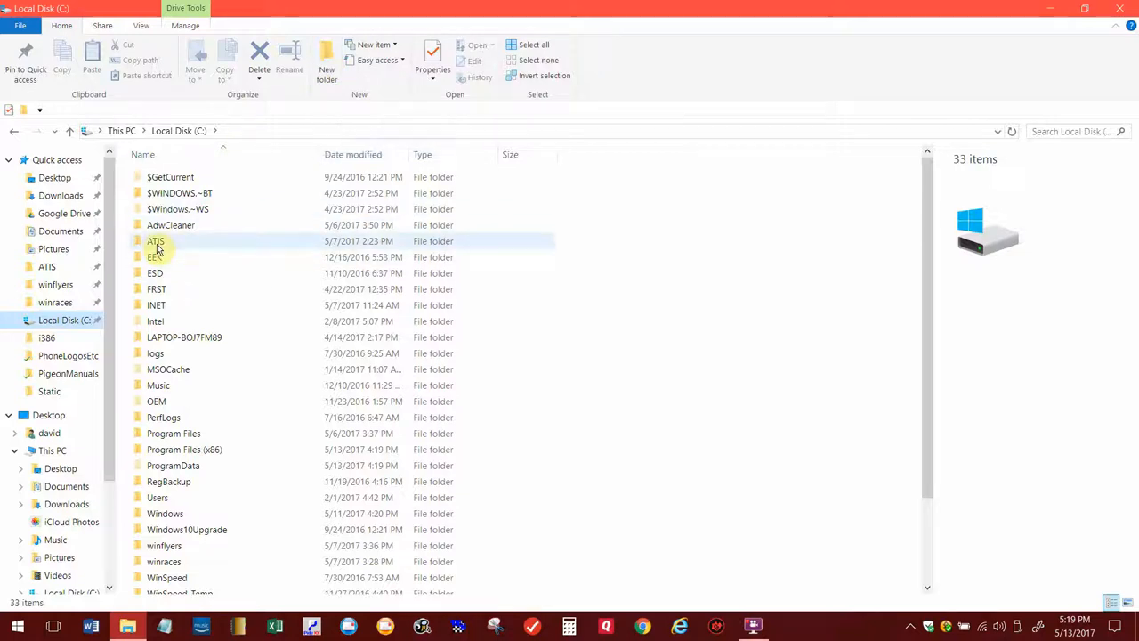
{"action": "mouse_move", "coordinate": [160, 242]}
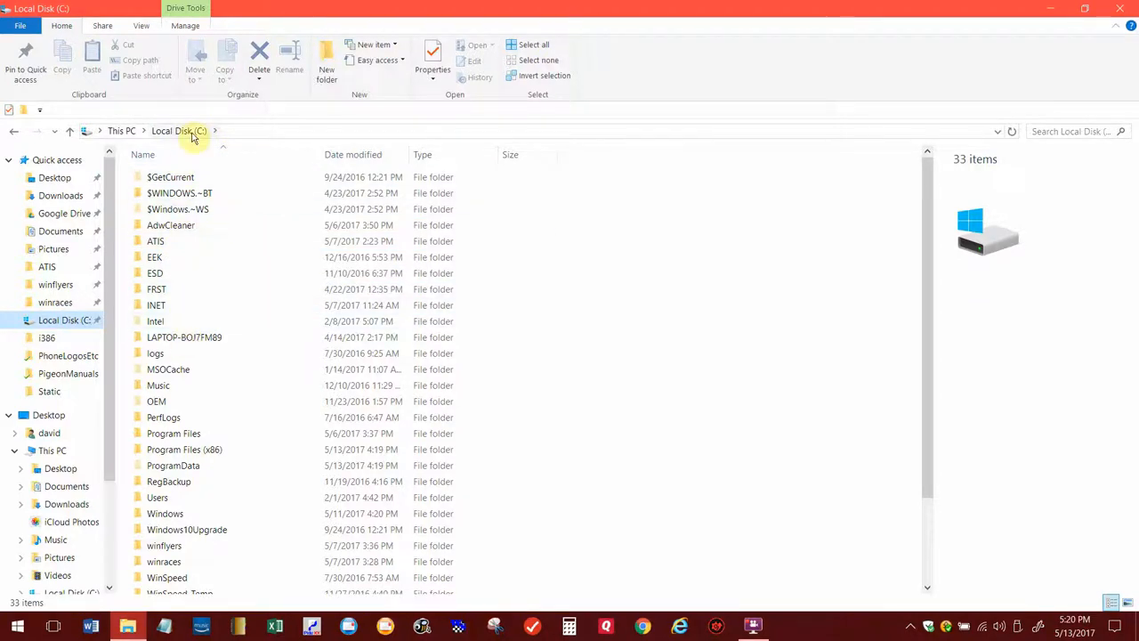
{"action": "left_click", "coordinate": [157, 240]}
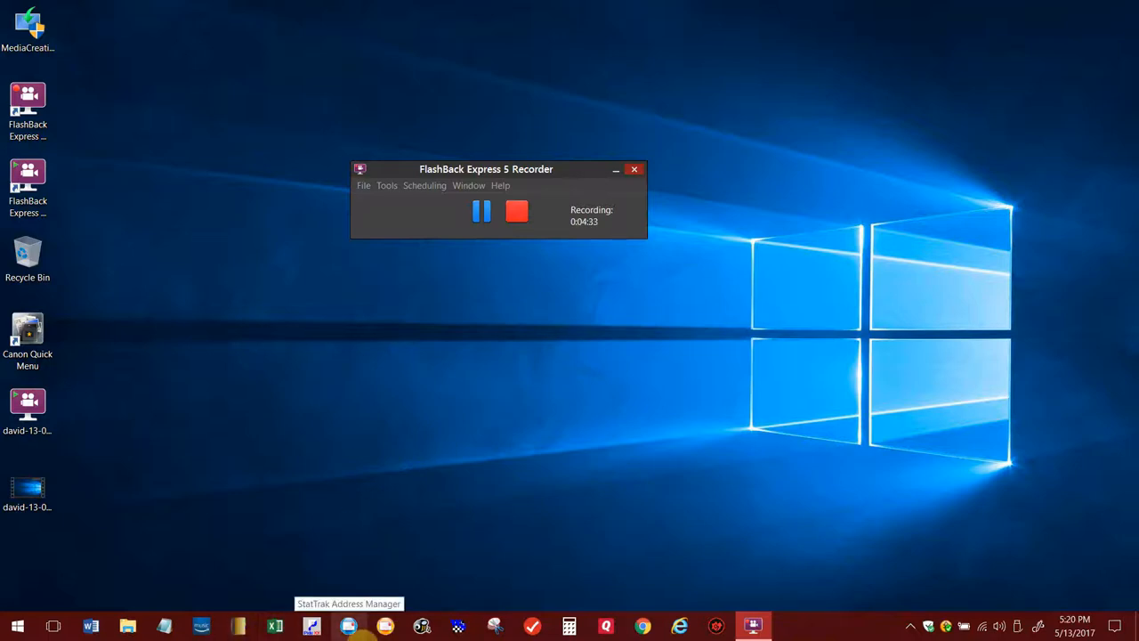
- Log into the NEWSEASONSTART database in WinSpeed and bring up the Race Data menu
{"action": "left_click", "coordinate": [459, 626]}
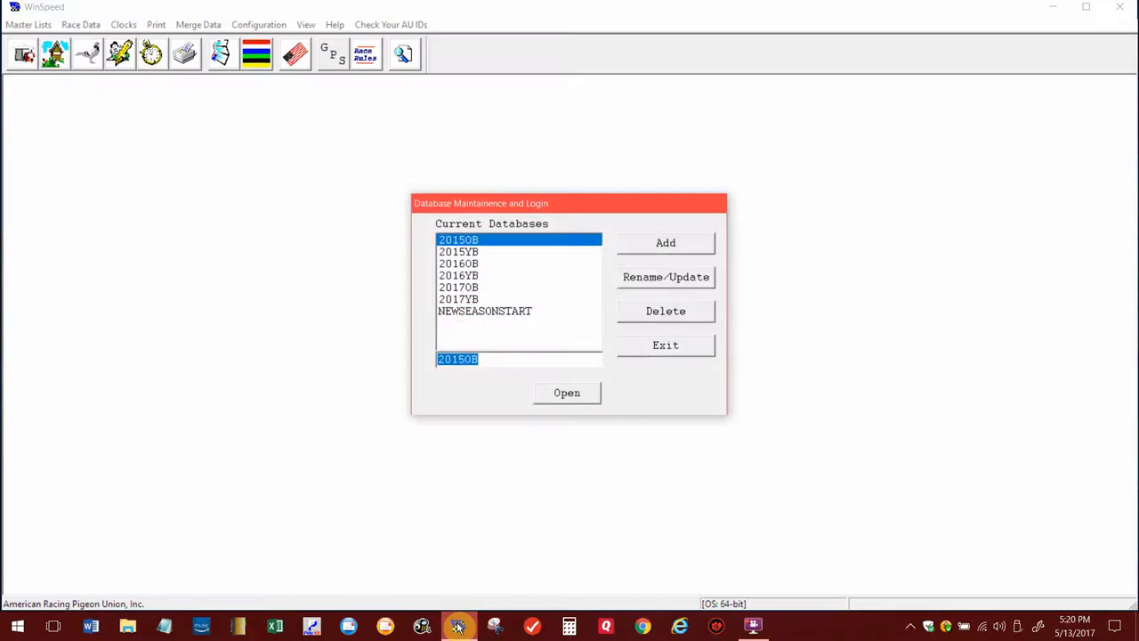
{"action": "left_click", "coordinate": [485, 310]}
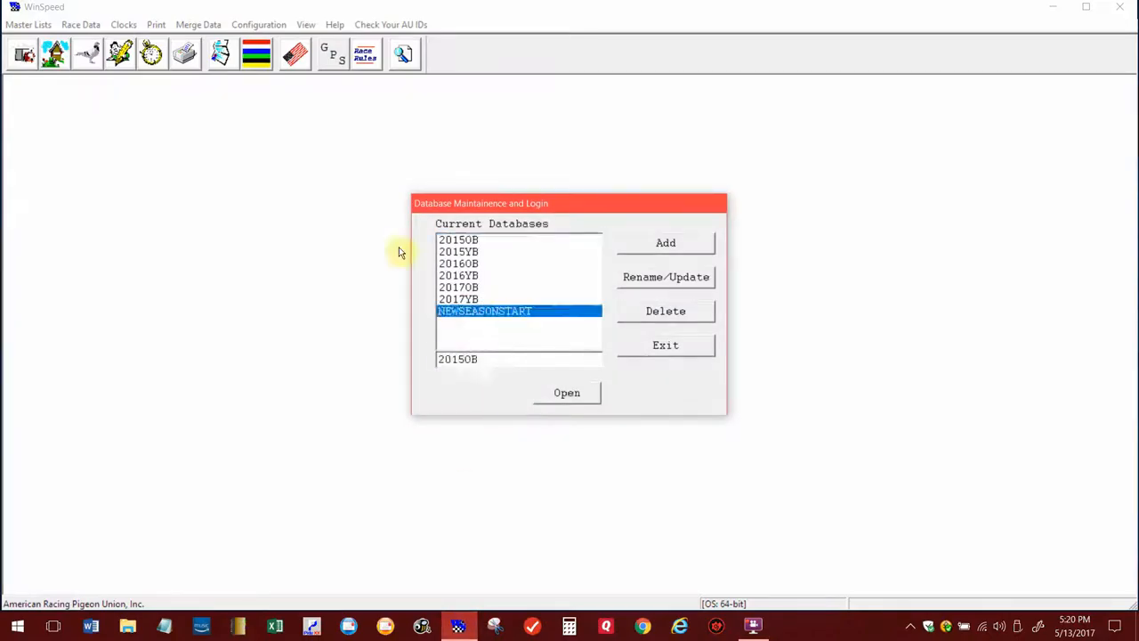
{"action": "left_click", "coordinate": [566, 394]}
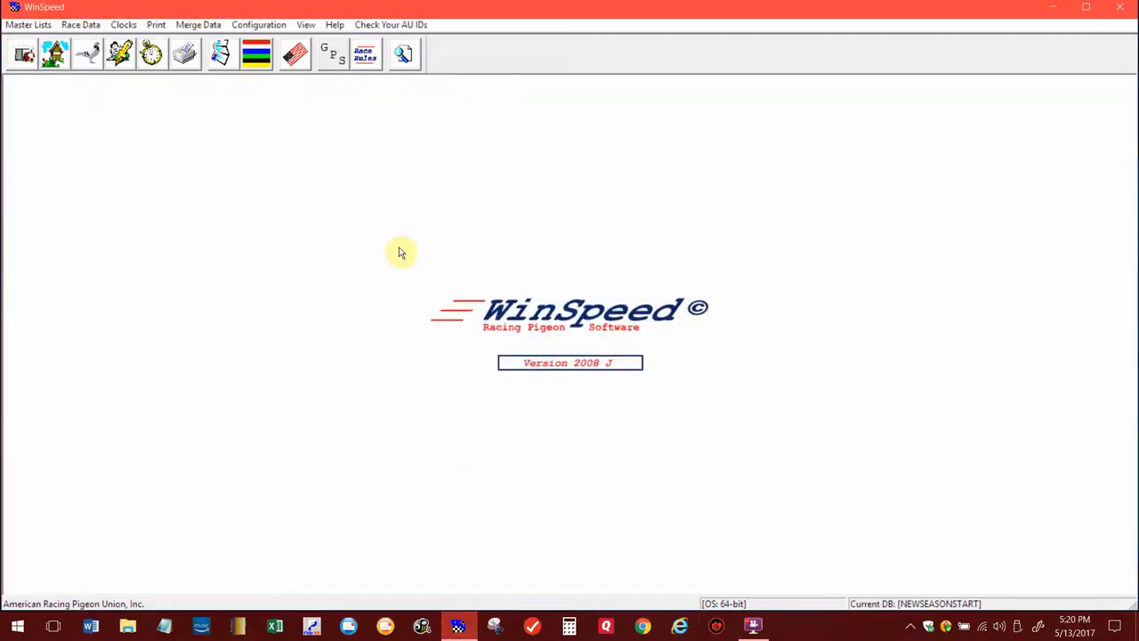
{"action": "mouse_move", "coordinate": [177, 194]}
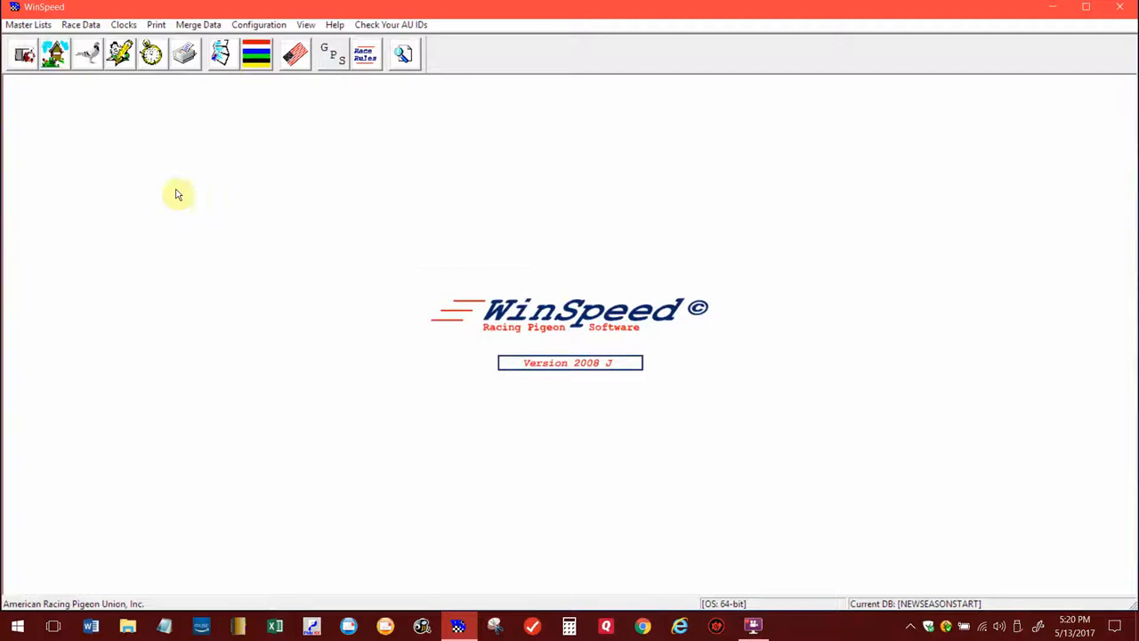
{"action": "left_click", "coordinate": [80, 25]}
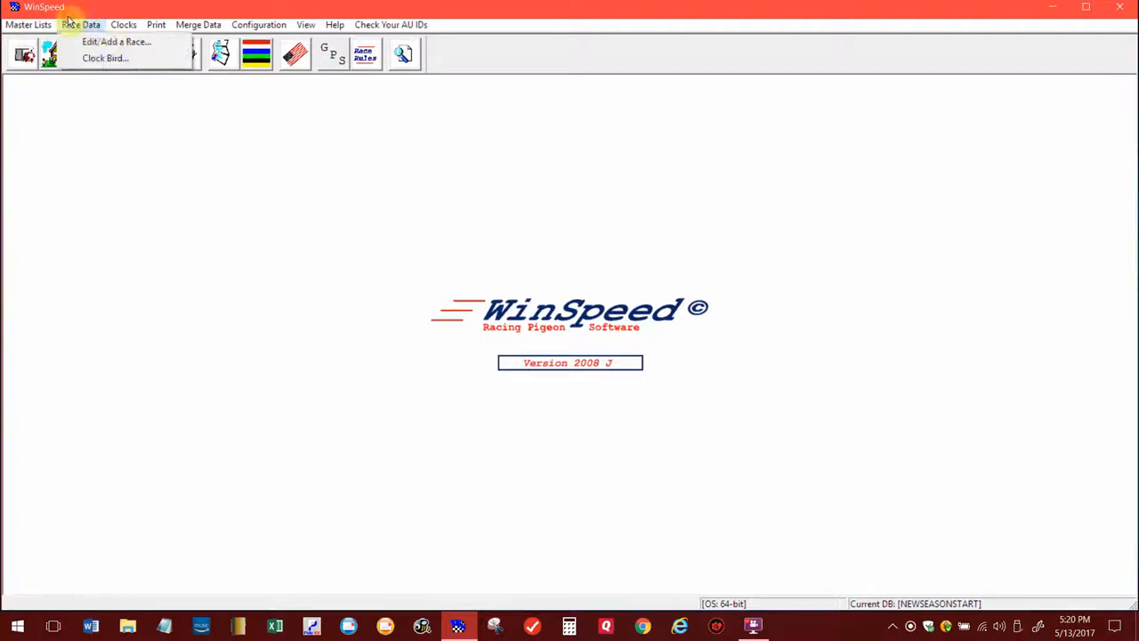
{"action": "mouse_move", "coordinate": [117, 42]}
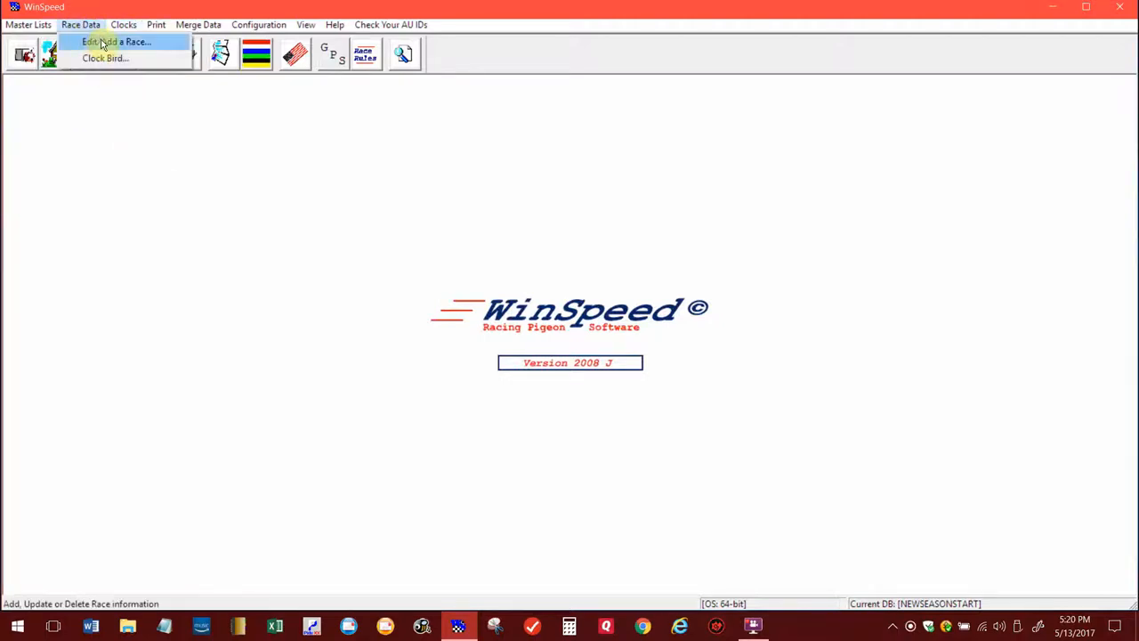
- Give STEWARTVILLE race B of 05/06/2017 a 07:30 release time and exit the race editor
{"action": "left_click", "coordinate": [118, 43]}
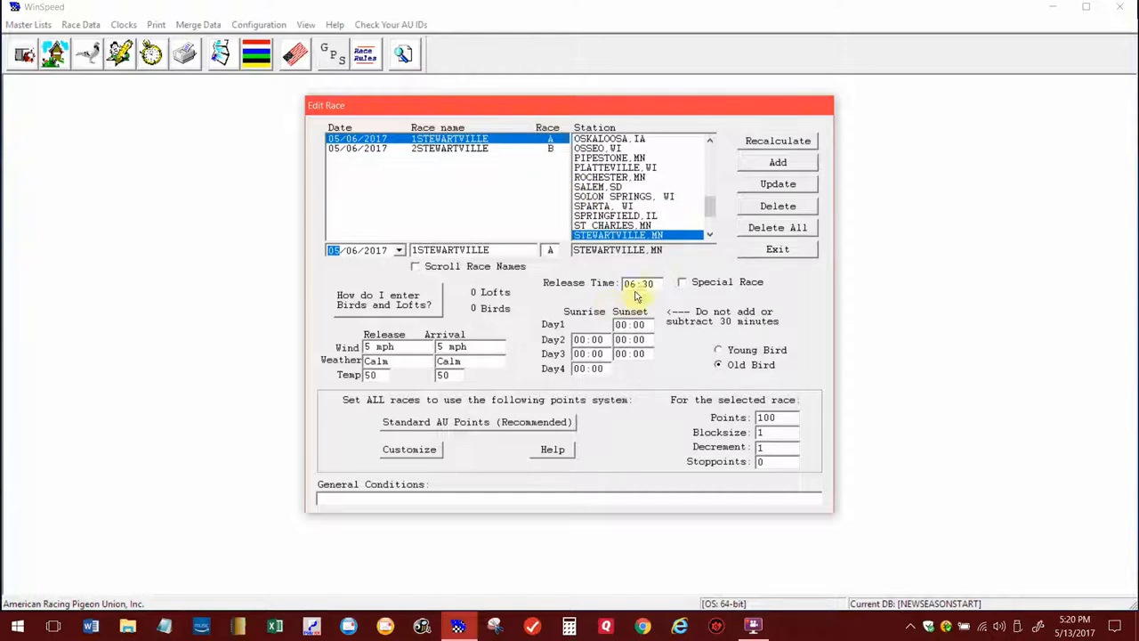
{"action": "mouse_move", "coordinate": [525, 244]}
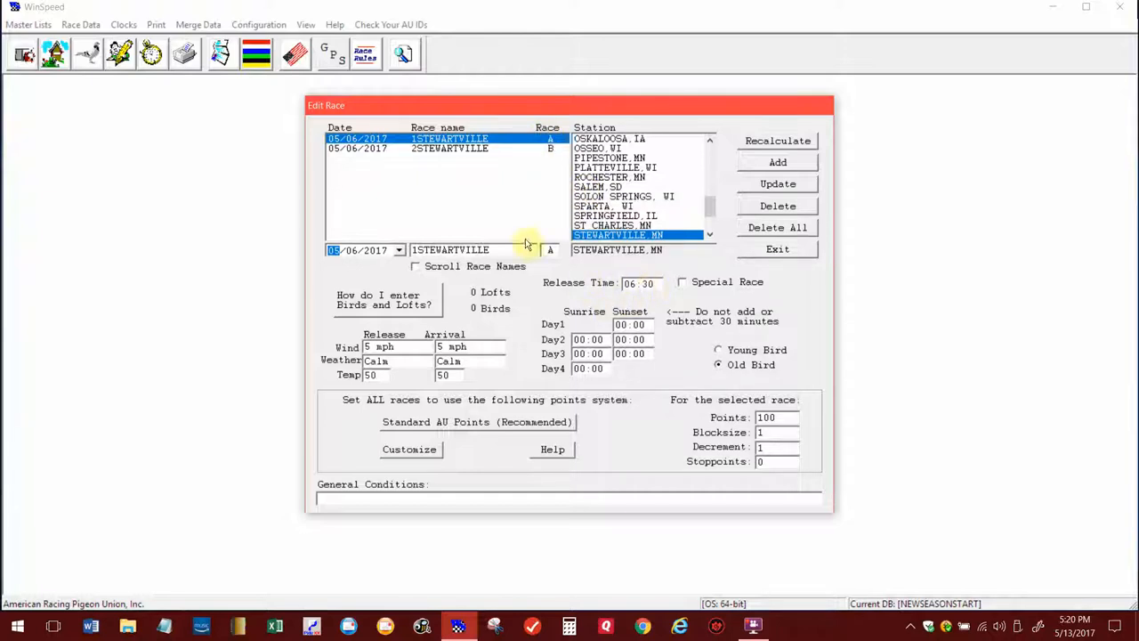
{"action": "left_click", "coordinate": [449, 148]}
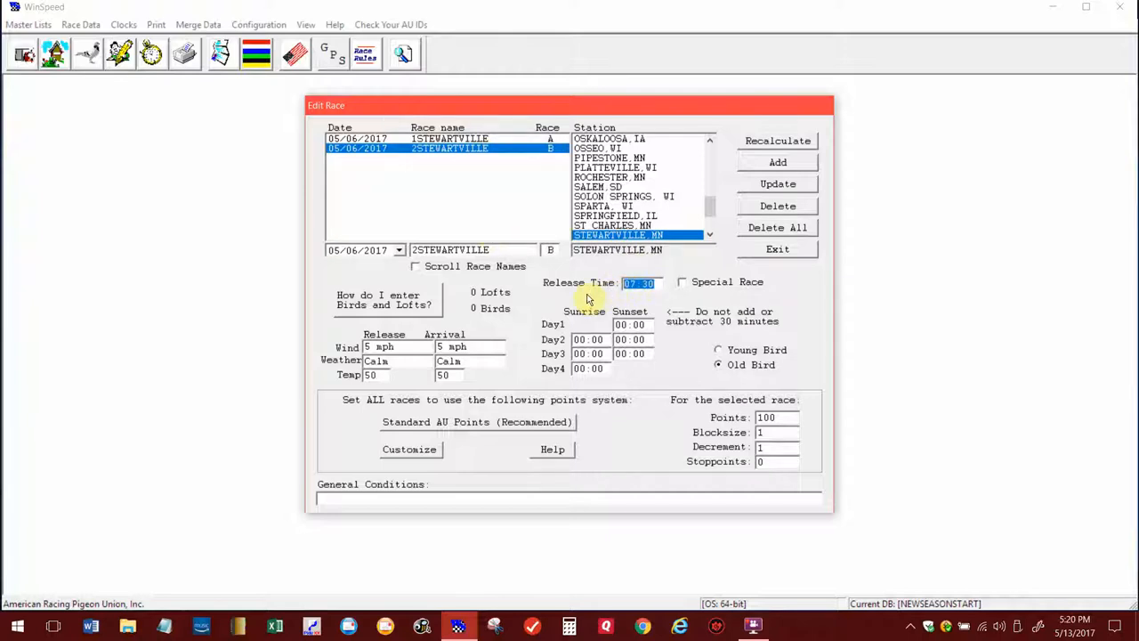
{"action": "mouse_move", "coordinate": [477, 259]}
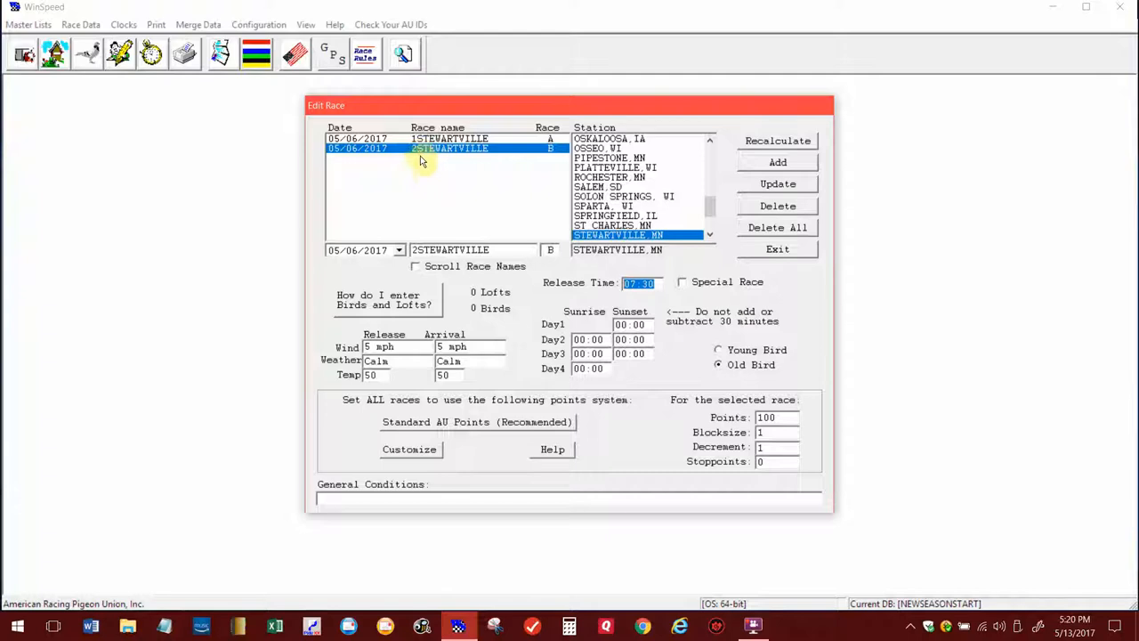
{"action": "mouse_move", "coordinate": [411, 187]}
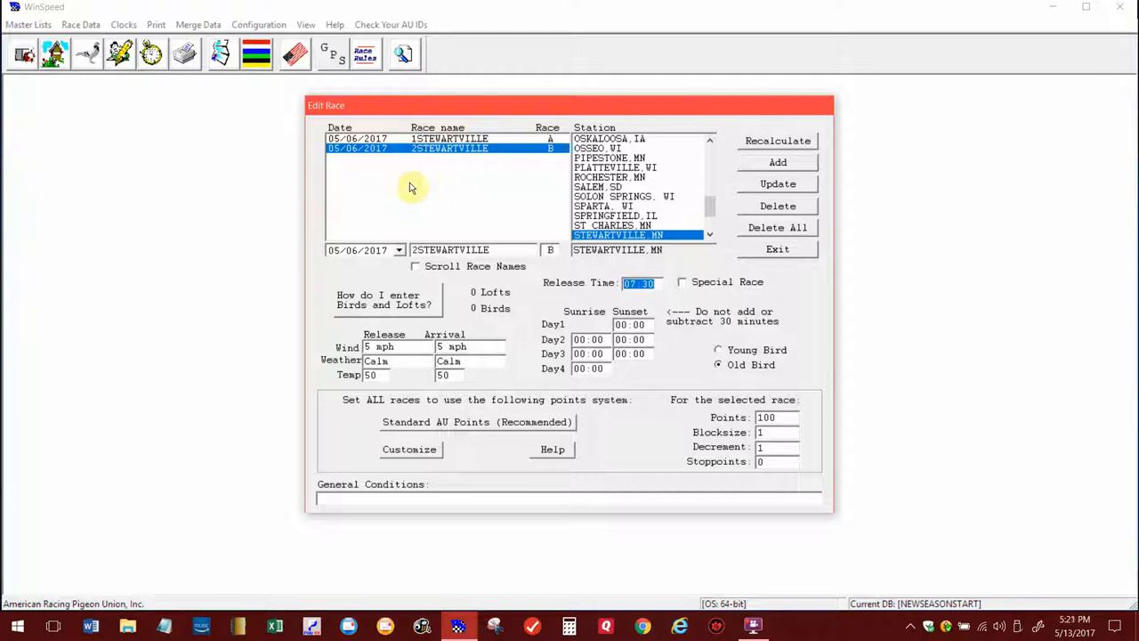
{"action": "mouse_move", "coordinate": [436, 214]}
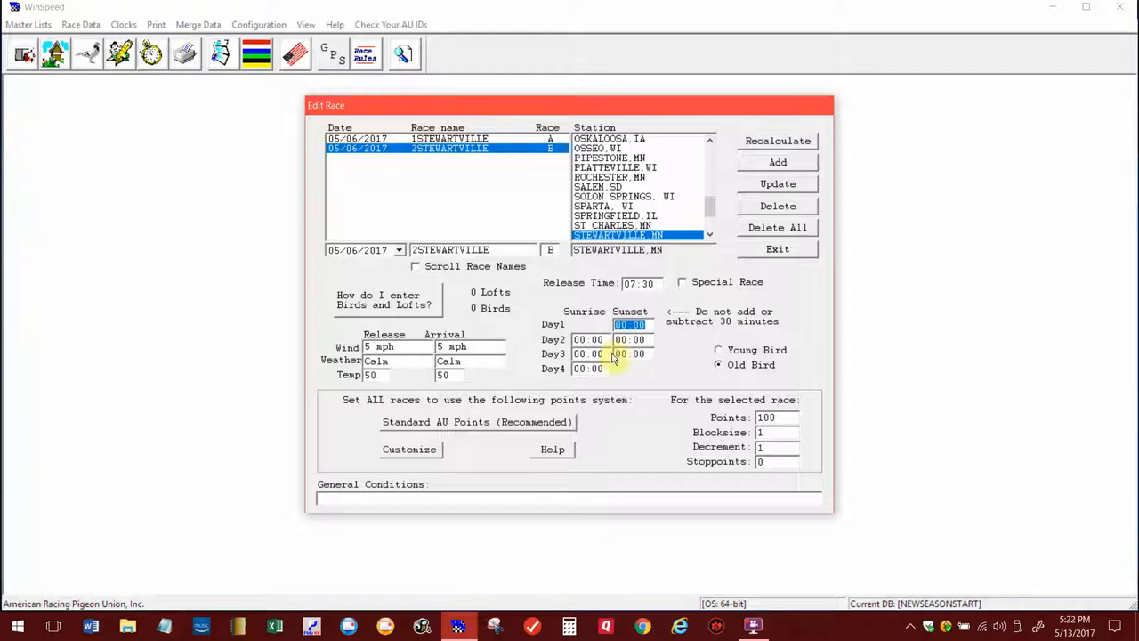
{"action": "left_click", "coordinate": [587, 353]}
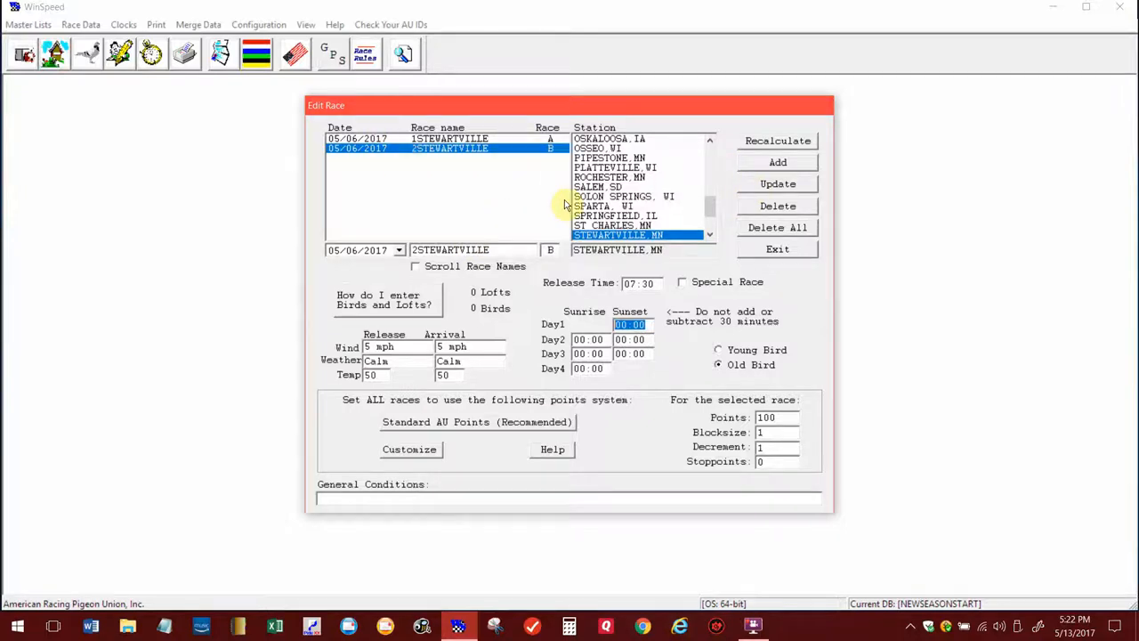
{"action": "left_click", "coordinate": [777, 250]}
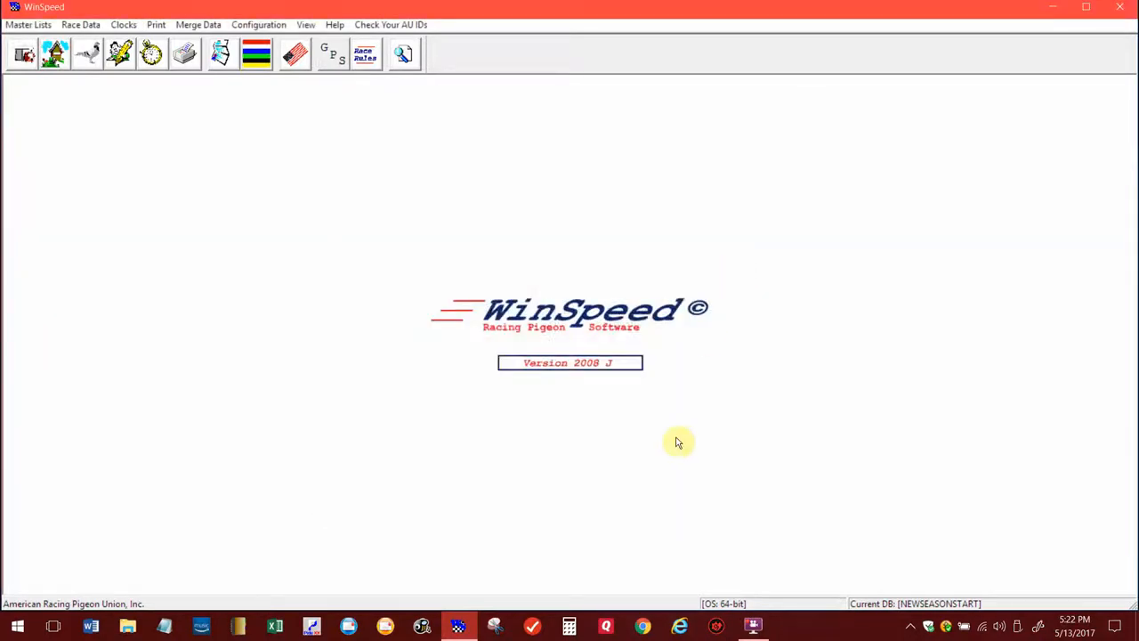
{"action": "mouse_move", "coordinate": [570, 523]}
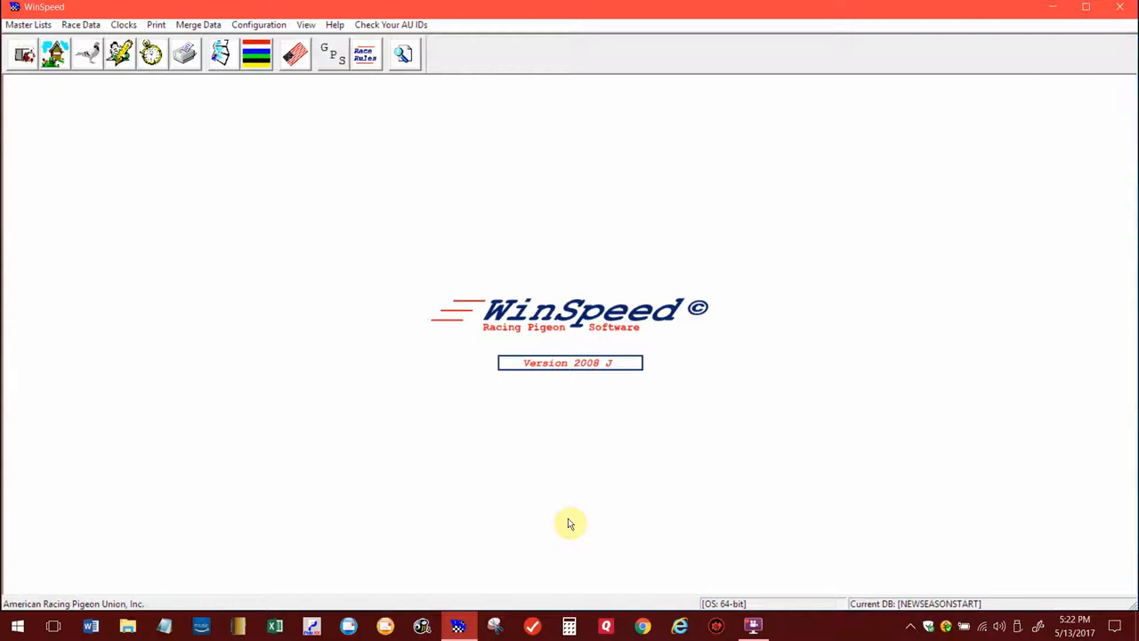
{"action": "mouse_move", "coordinate": [283, 507]}
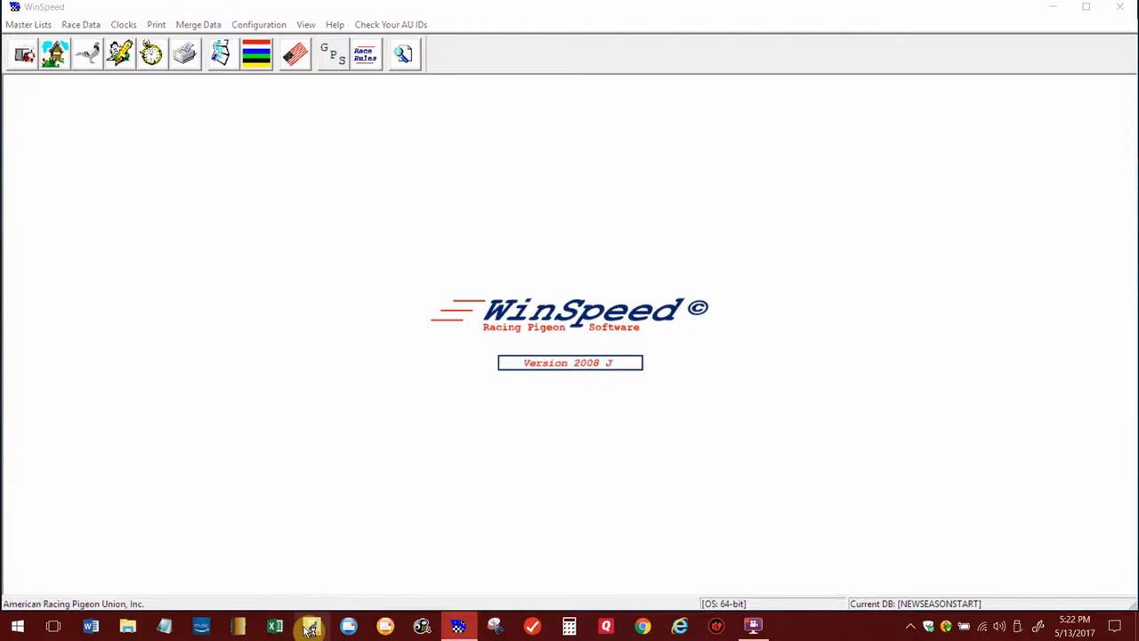
{"action": "left_click", "coordinate": [310, 627]}
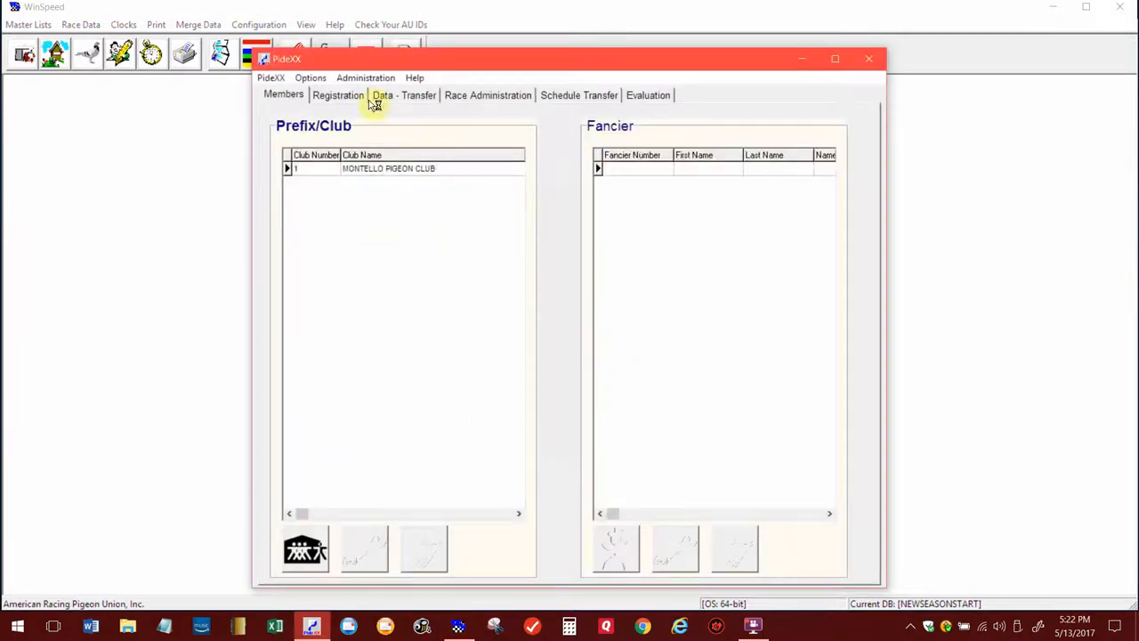
- Choose the Montello Pigeon Club fancier on the Data - Transfer page, listing 26 pigeons
{"action": "left_click", "coordinate": [402, 96]}
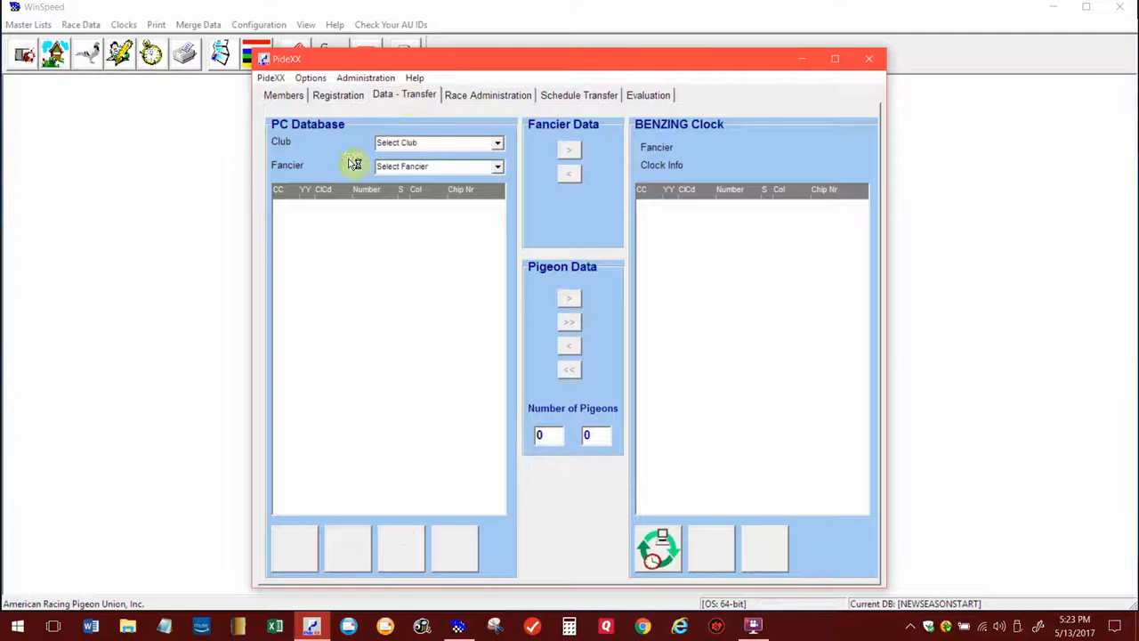
{"action": "mouse_move", "coordinate": [399, 491]}
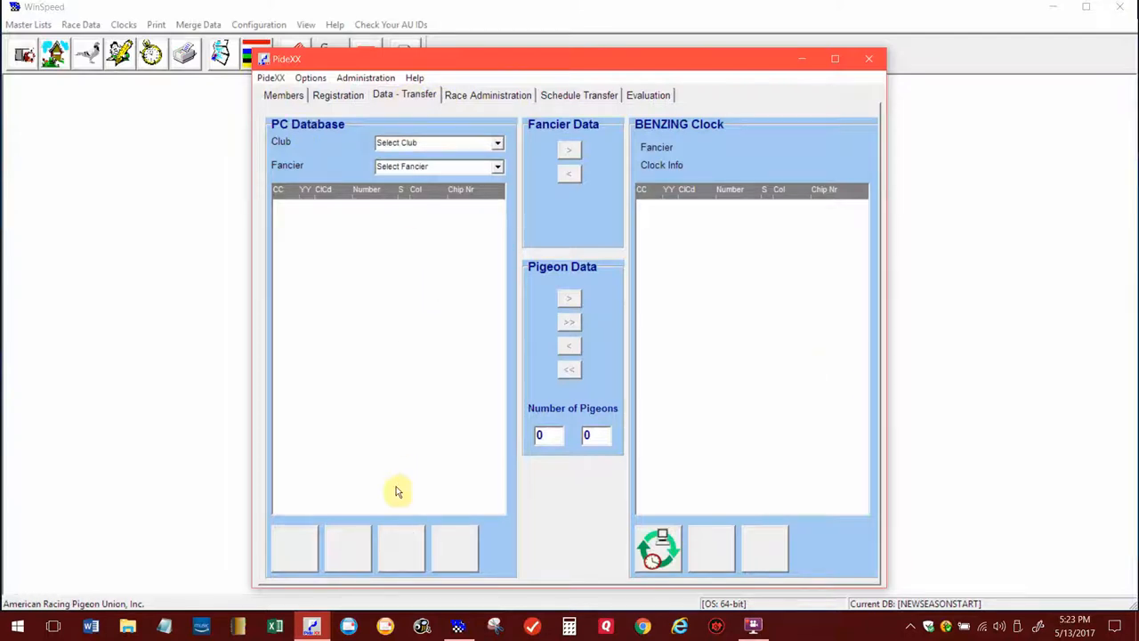
{"action": "left_click", "coordinate": [496, 168]}
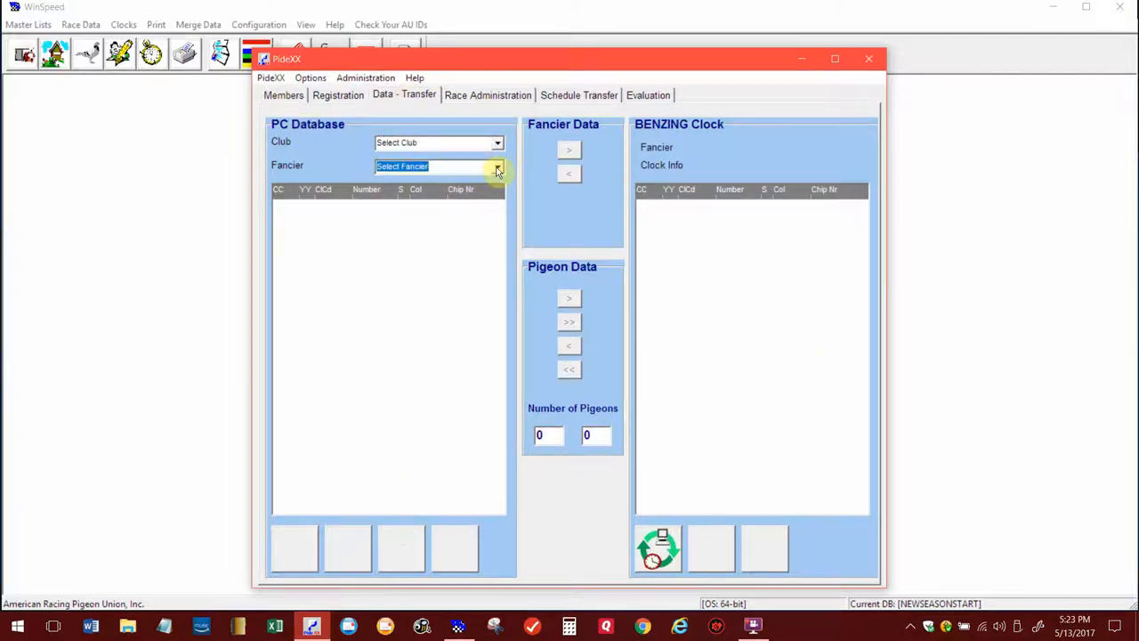
{"action": "left_click", "coordinate": [496, 167]}
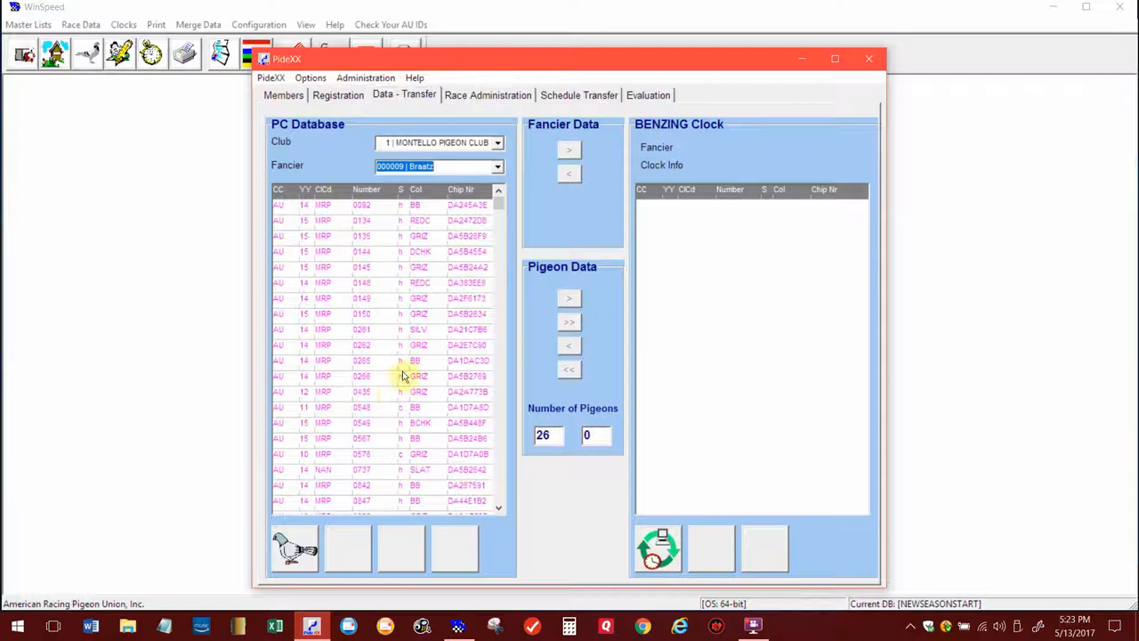
{"action": "mouse_move", "coordinate": [712, 335]}
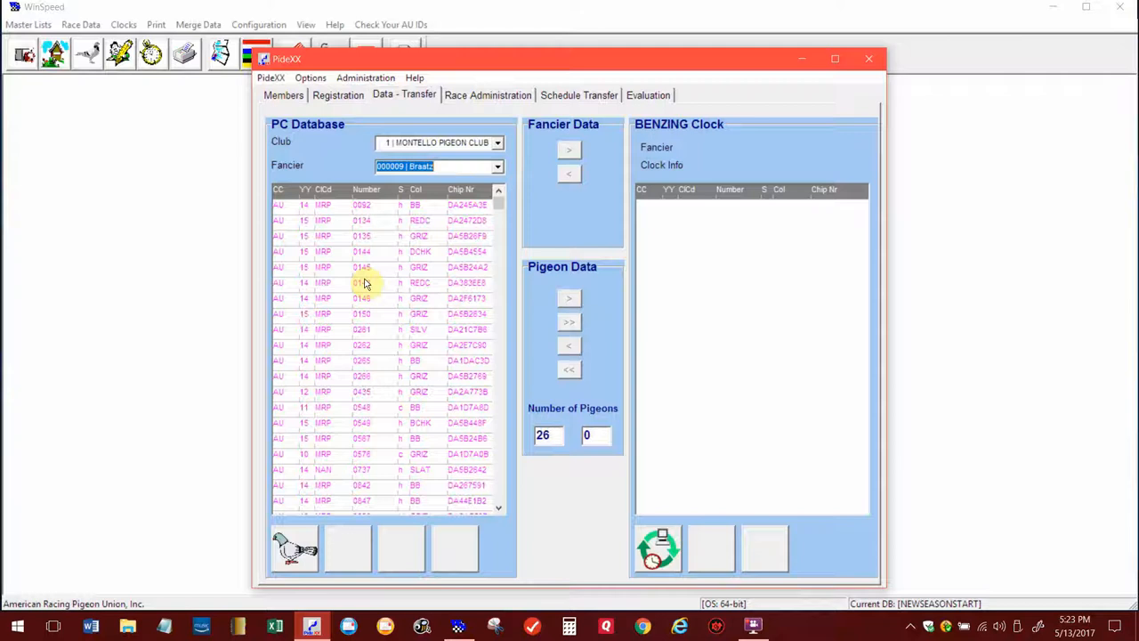
{"action": "mouse_move", "coordinate": [733, 299]}
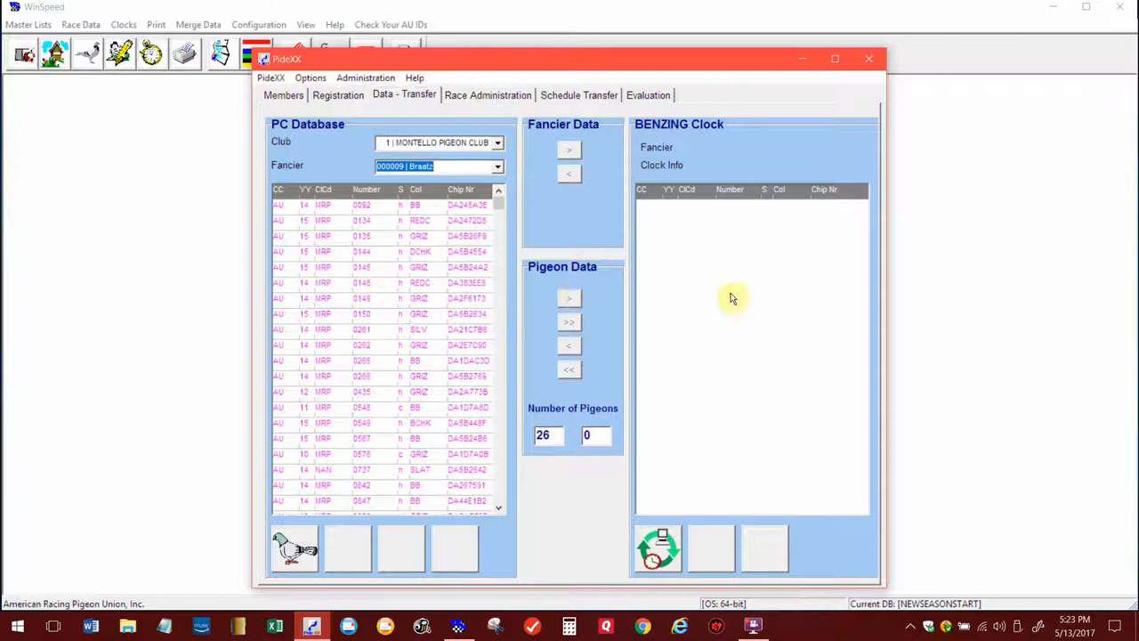
{"action": "mouse_move", "coordinate": [712, 301]}
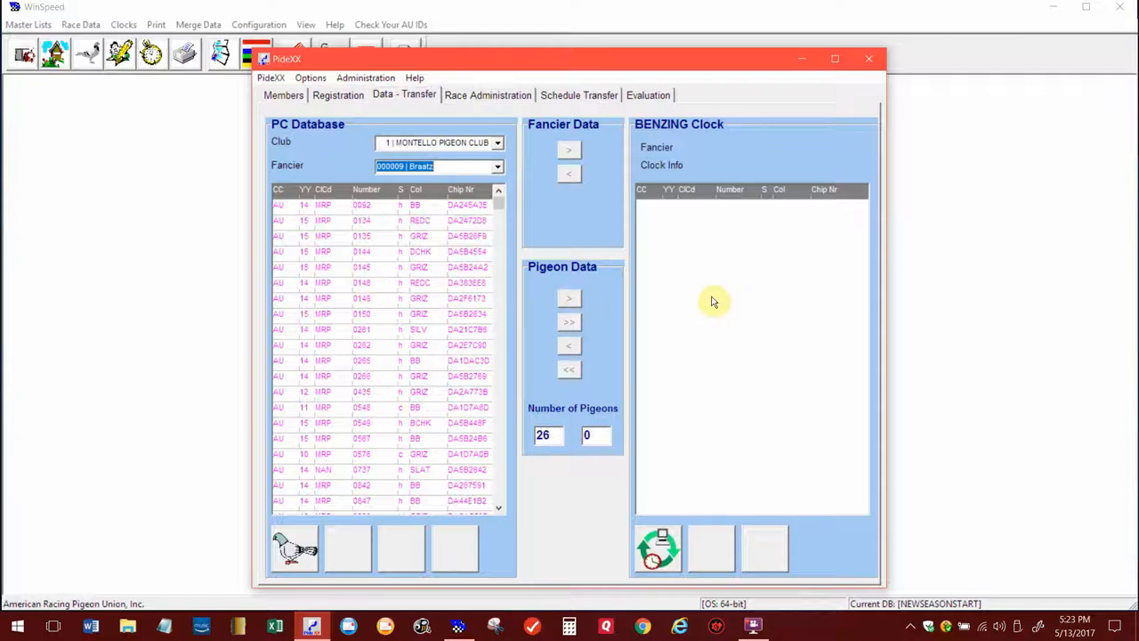
{"action": "mouse_move", "coordinate": [716, 281]}
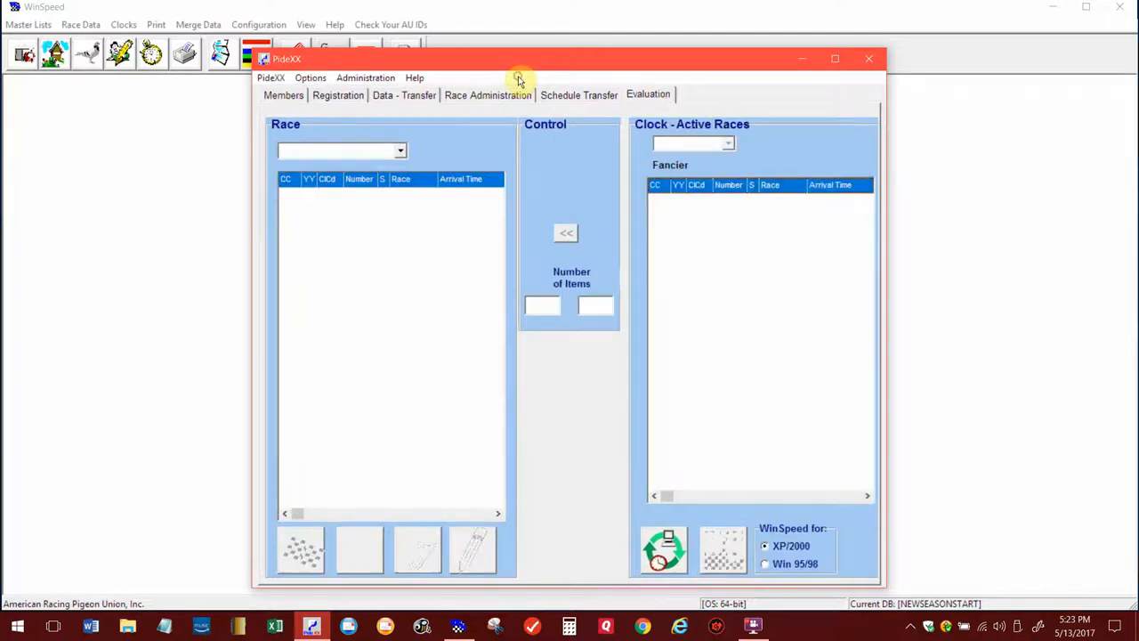
{"action": "mouse_move", "coordinate": [637, 199]}
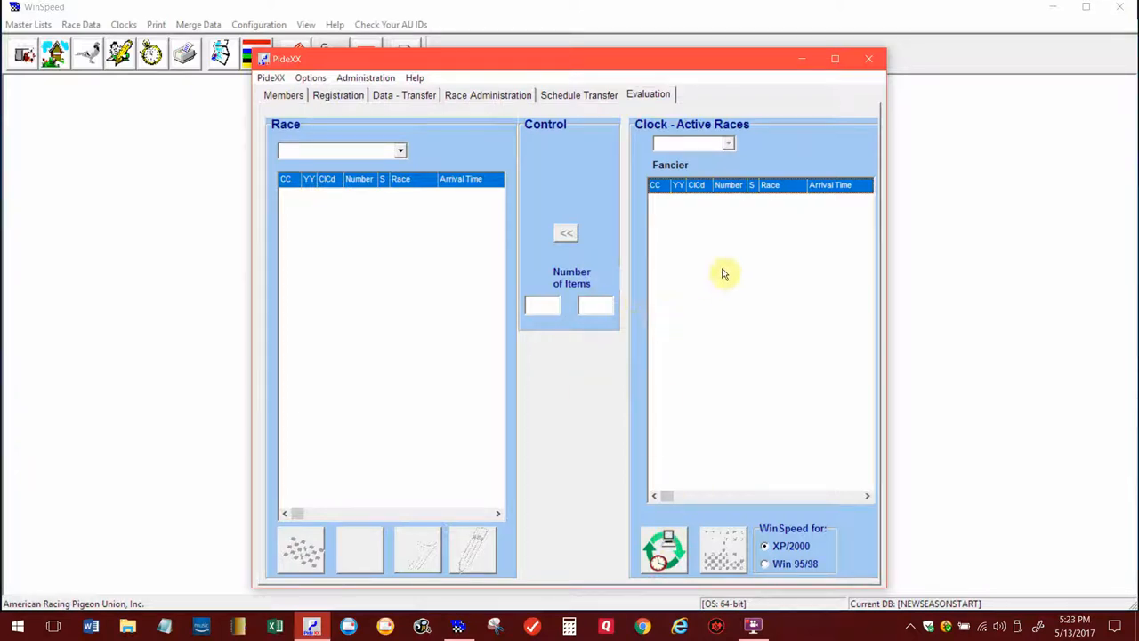
{"action": "mouse_move", "coordinate": [698, 283]}
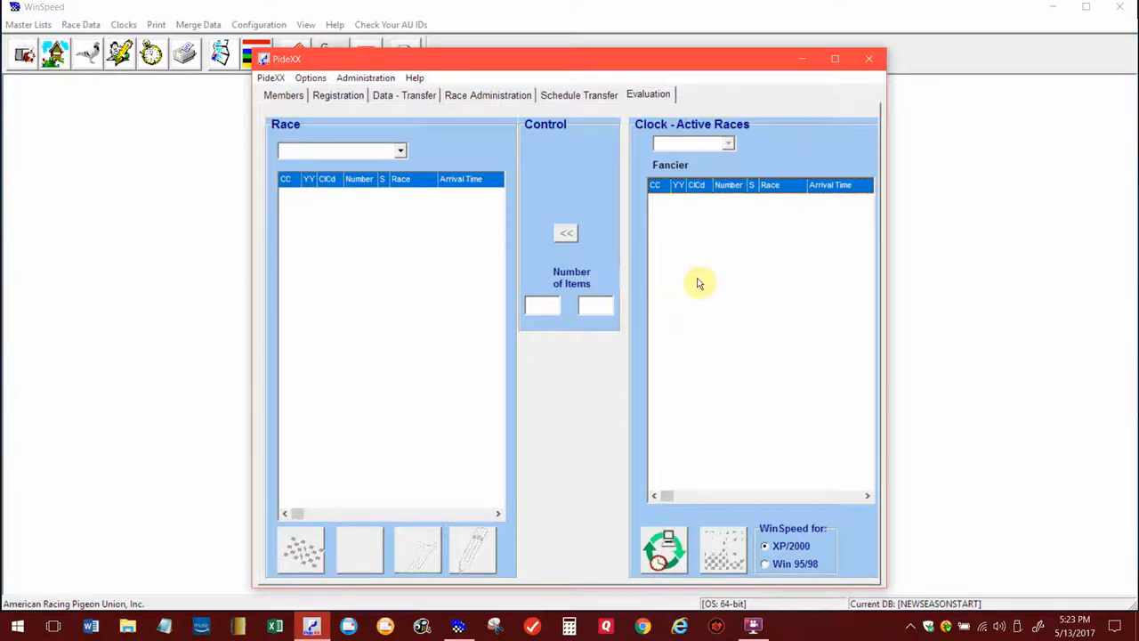
{"action": "mouse_move", "coordinate": [659, 352]}
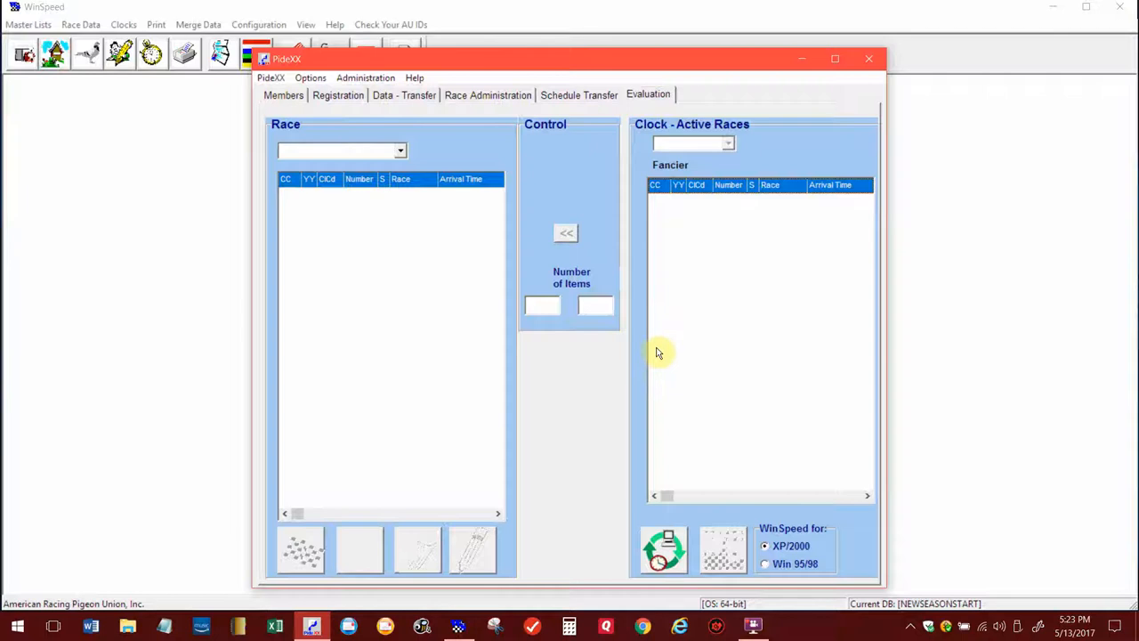
{"action": "mouse_move", "coordinate": [658, 374]}
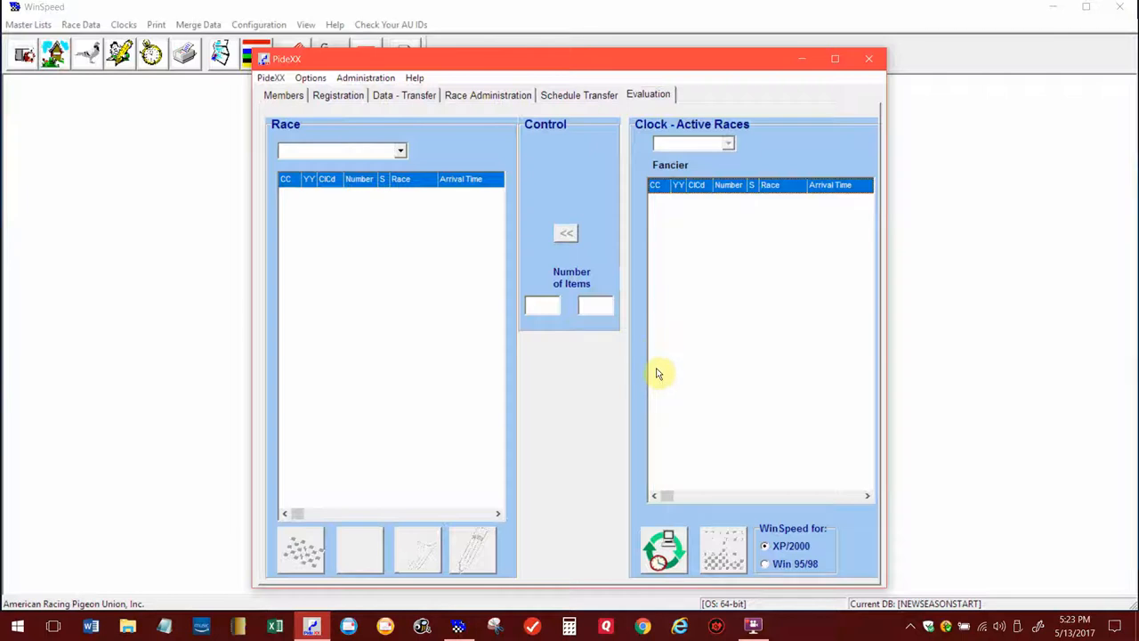
{"action": "mouse_move", "coordinate": [662, 509]}
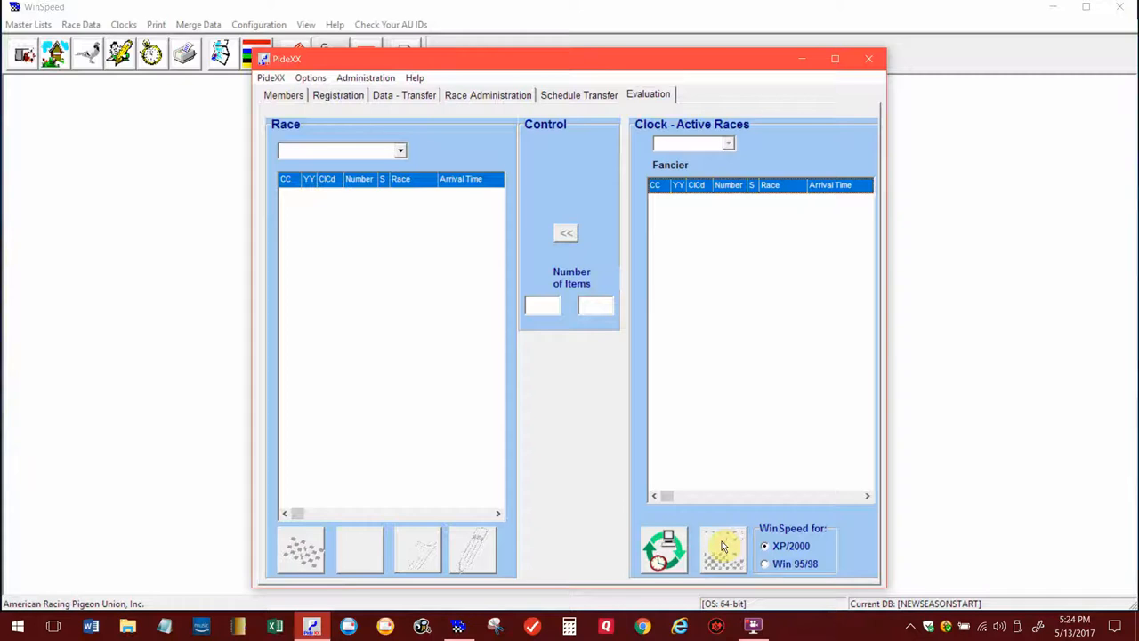
{"action": "mouse_move", "coordinate": [662, 548]}
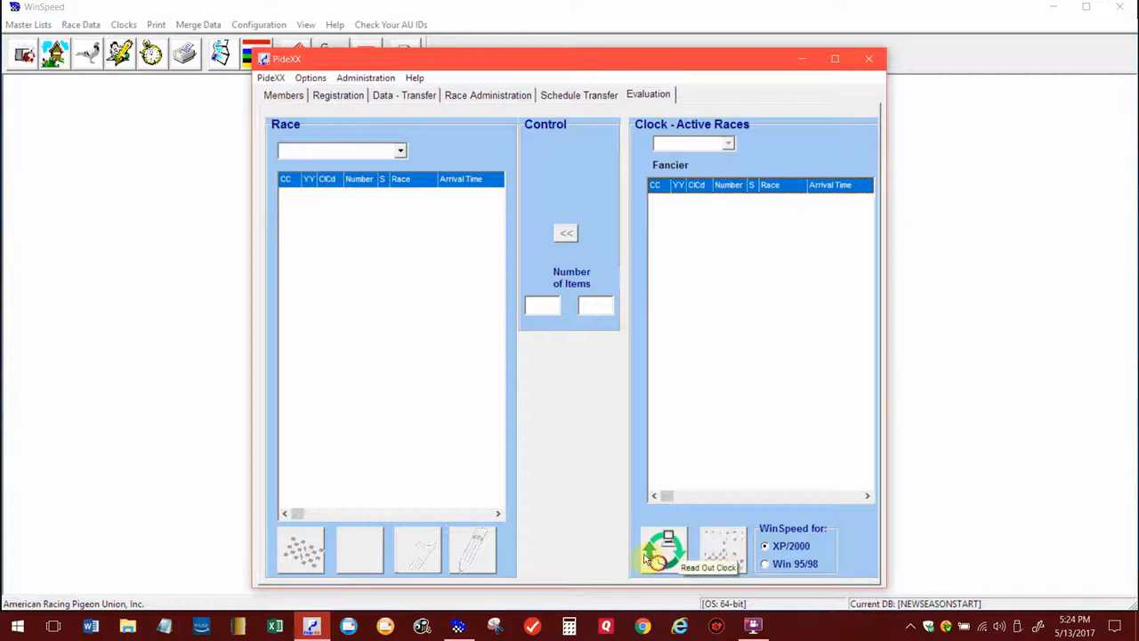
{"action": "mouse_move", "coordinate": [721, 552]}
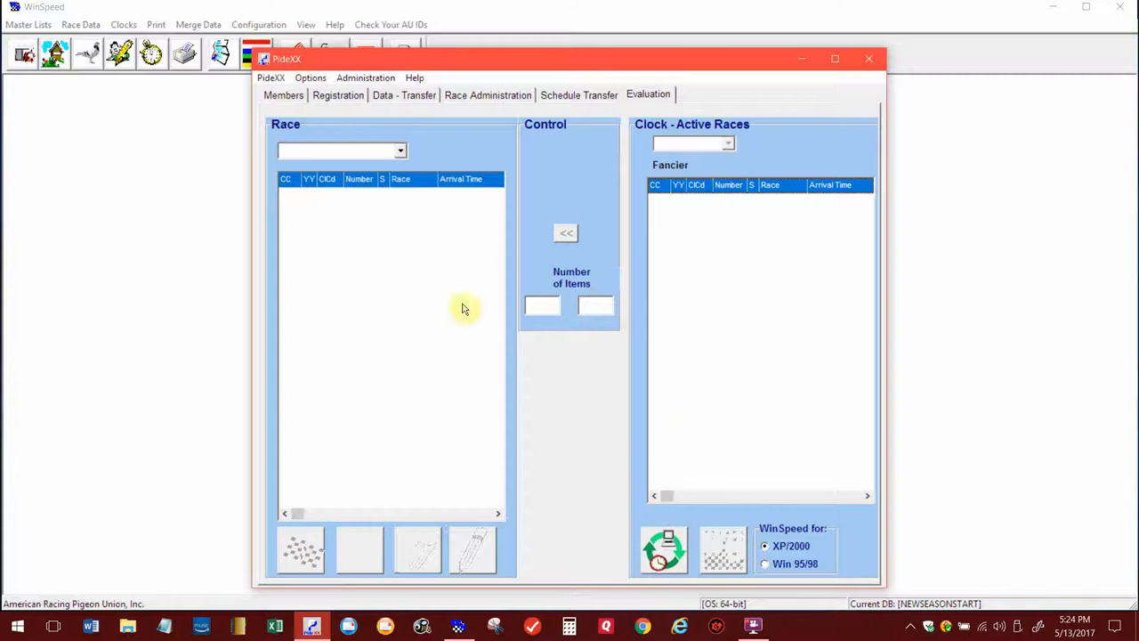
{"action": "mouse_move", "coordinate": [523, 286]}
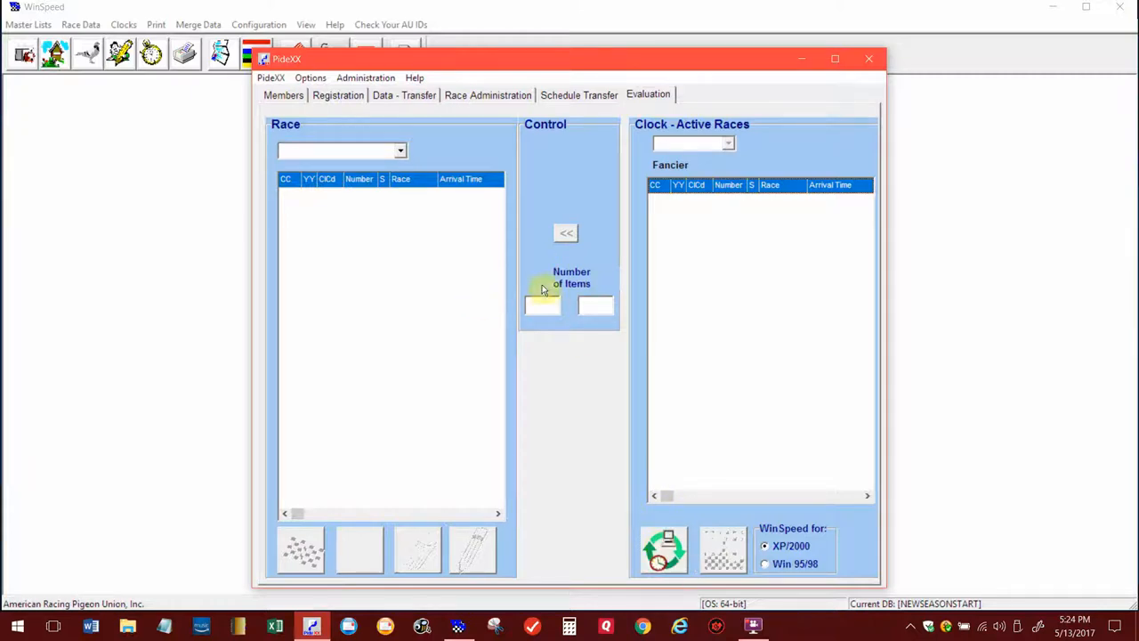
{"action": "mouse_move", "coordinate": [729, 559]}
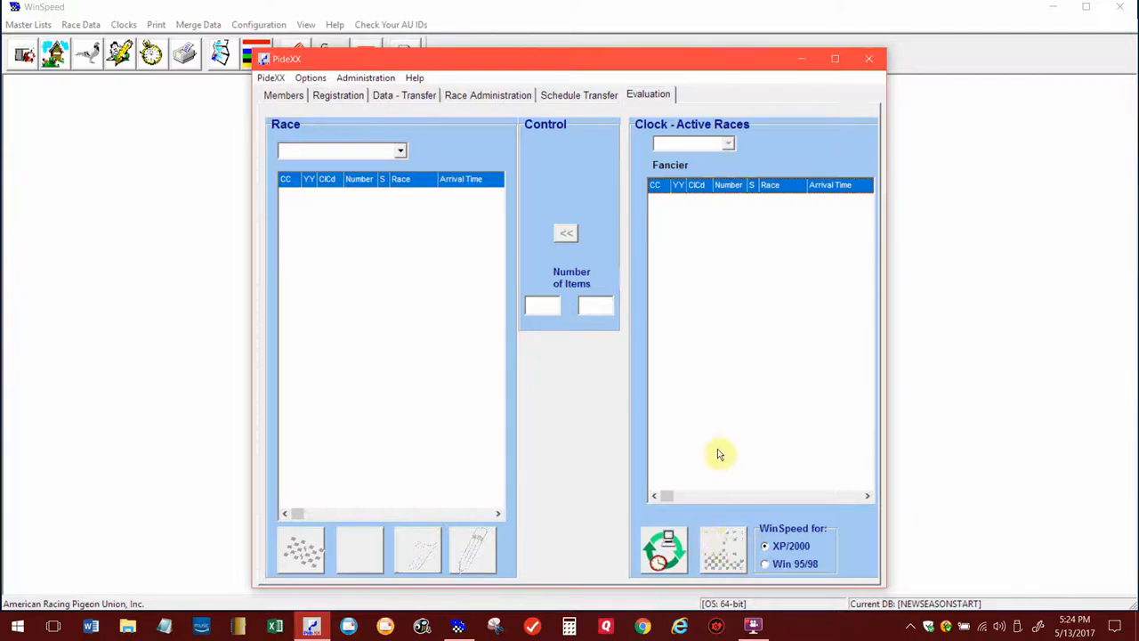
{"action": "mouse_move", "coordinate": [705, 449]}
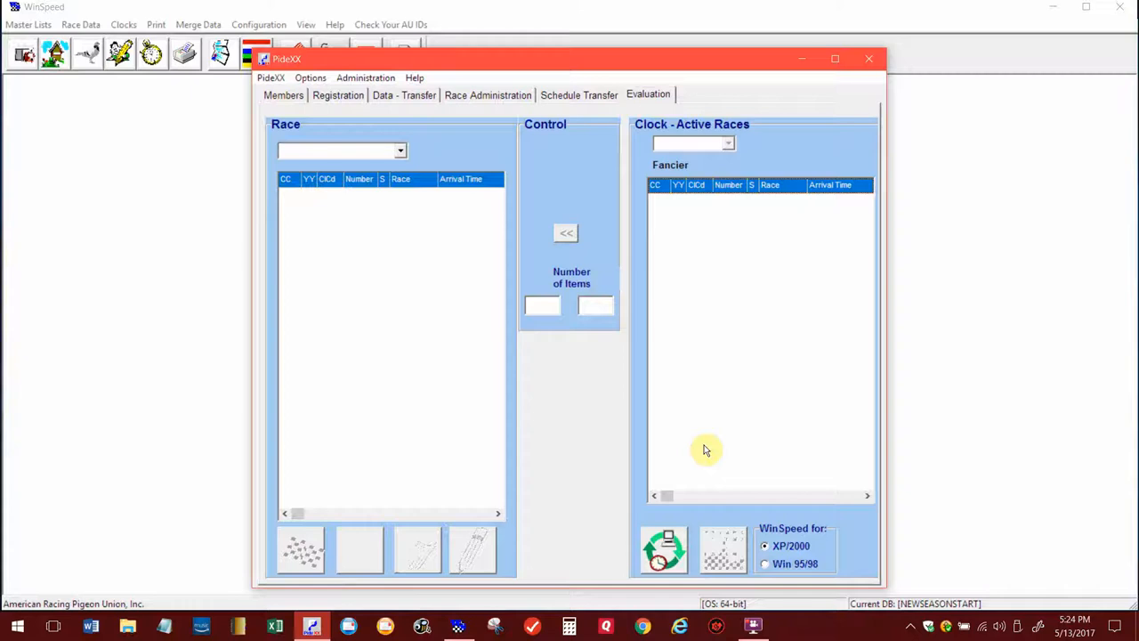
{"action": "mouse_move", "coordinate": [915, 71]}
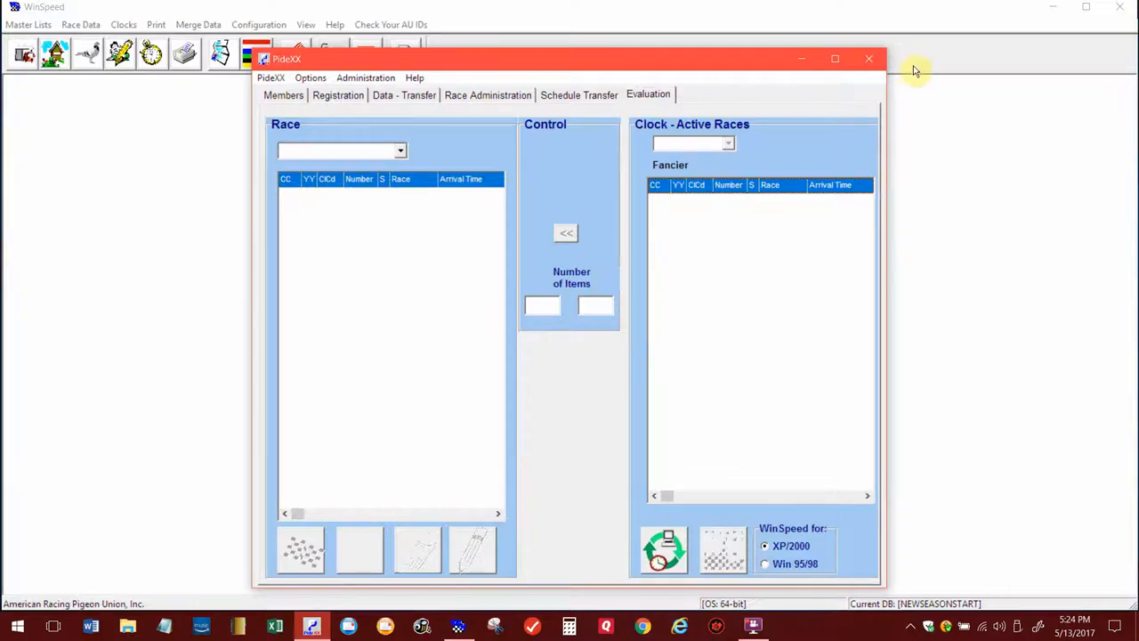
- Close the PidexX window, leaving only WinSpeed's start screen
{"action": "left_click", "coordinate": [869, 59]}
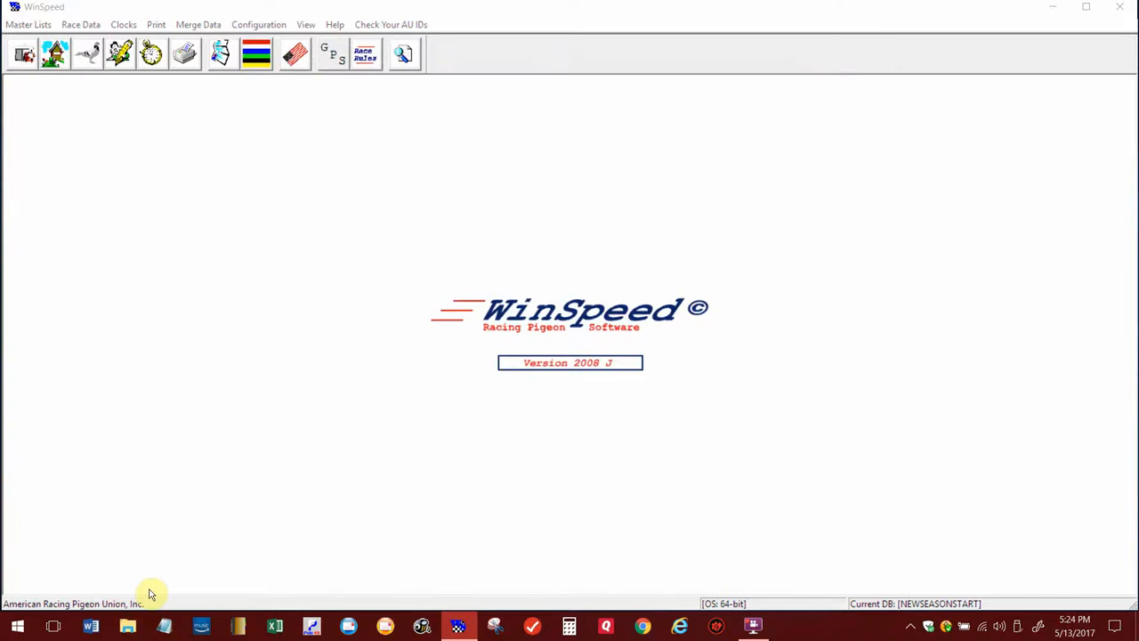
- Review the seven .d00 clock files dated 5/7/2017 in the C:\ATIS folder
{"action": "left_click", "coordinate": [128, 627]}
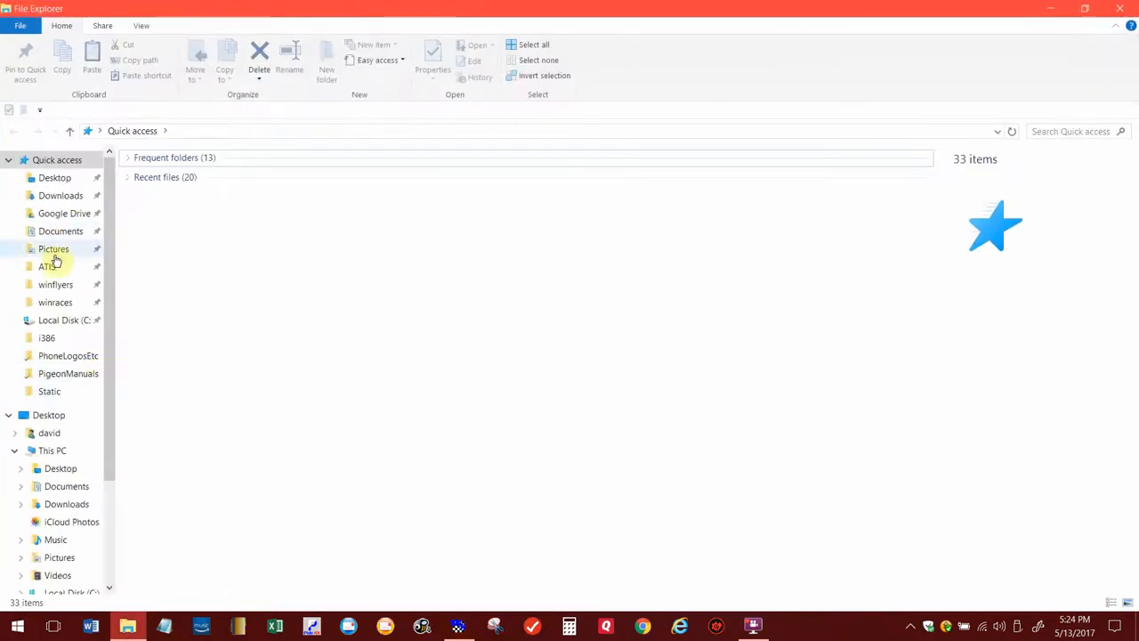
{"action": "left_click", "coordinate": [46, 267]}
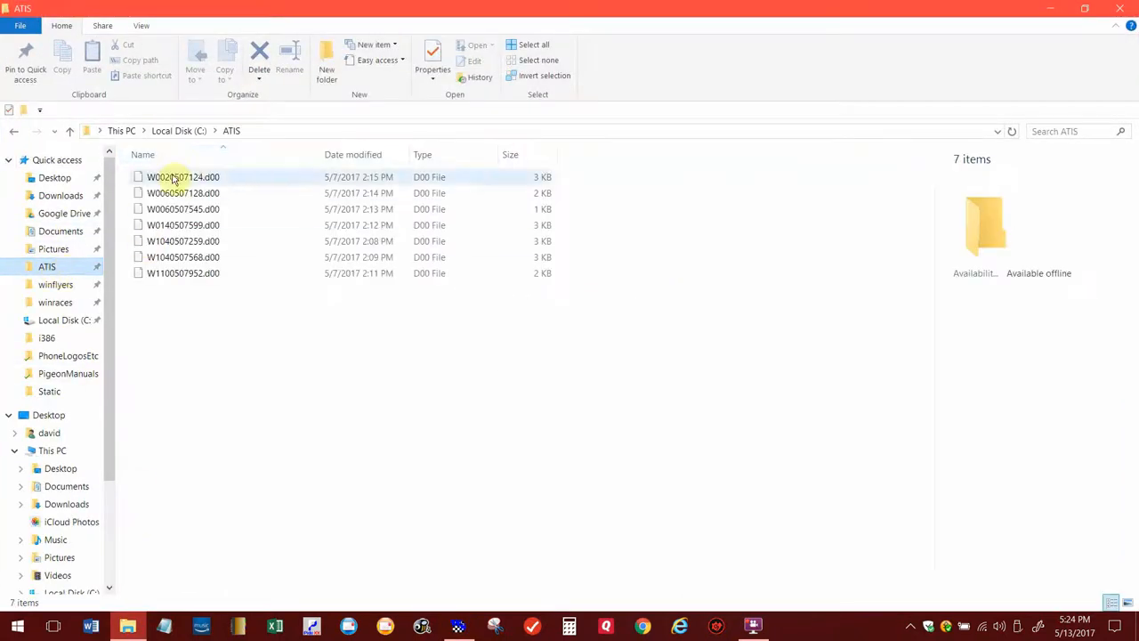
{"action": "left_click", "coordinate": [299, 295]}
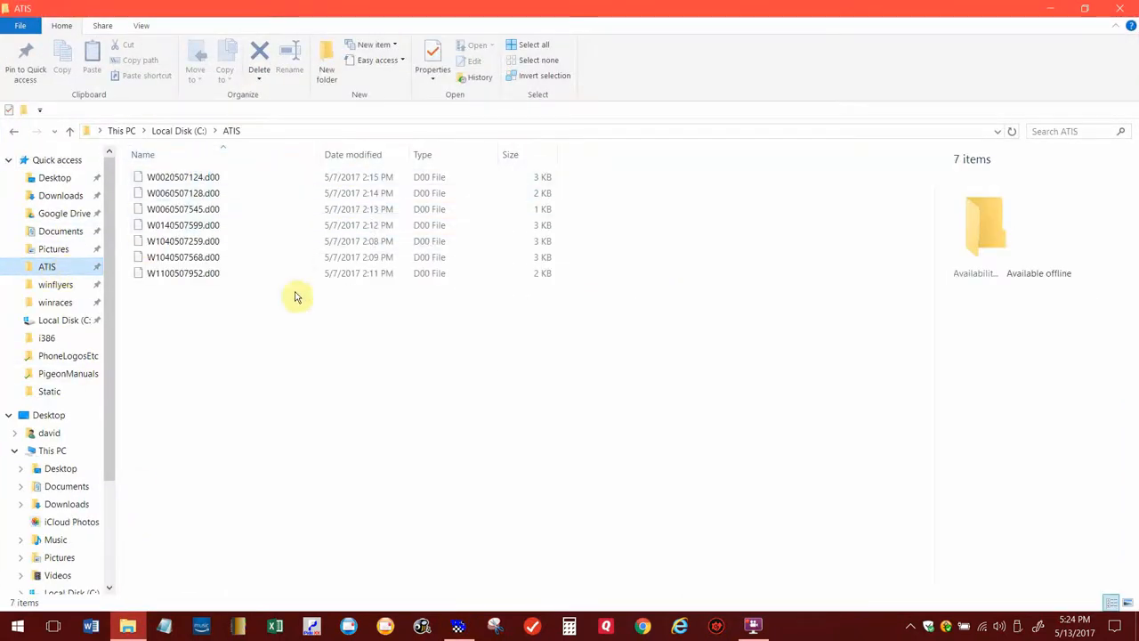
{"action": "left_click", "coordinate": [181, 176]}
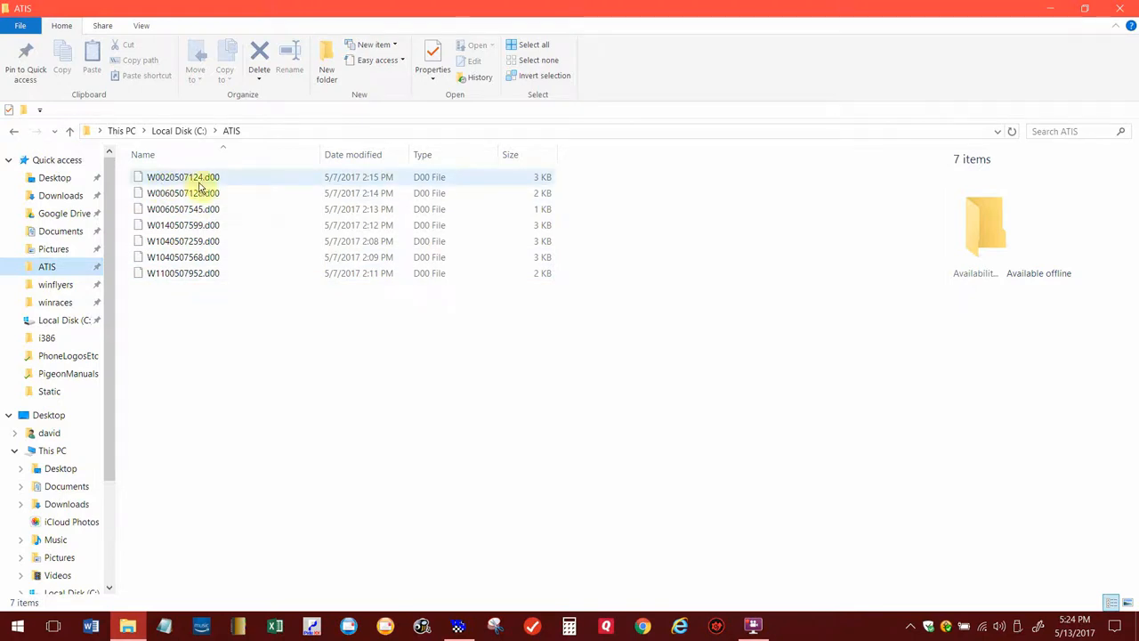
{"action": "mouse_move", "coordinate": [182, 178]}
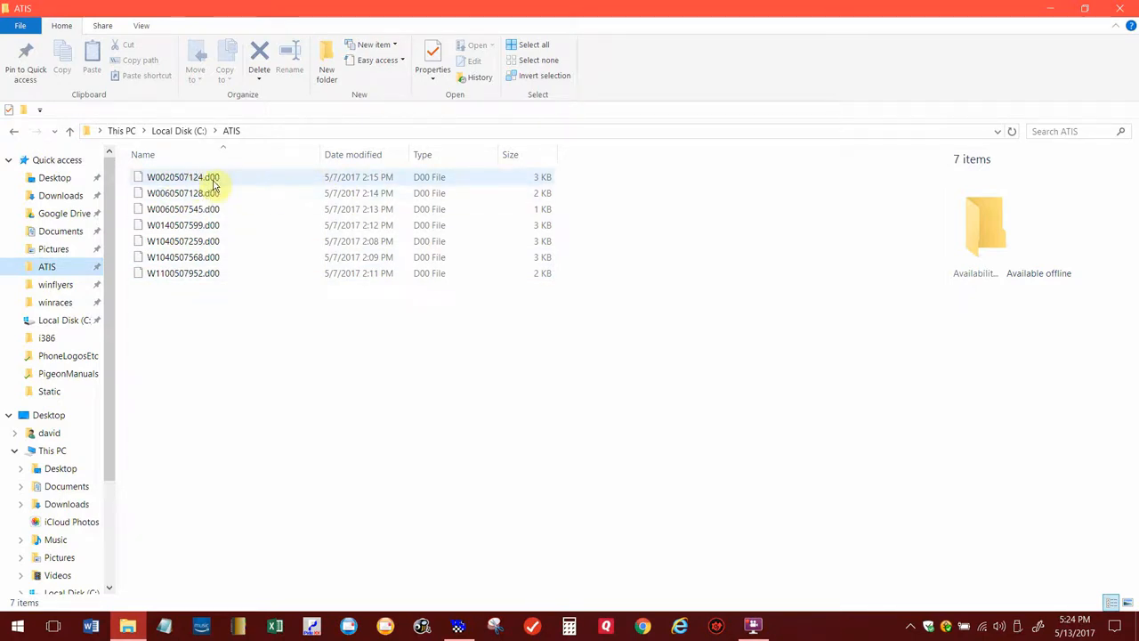
{"action": "mouse_move", "coordinate": [181, 177]}
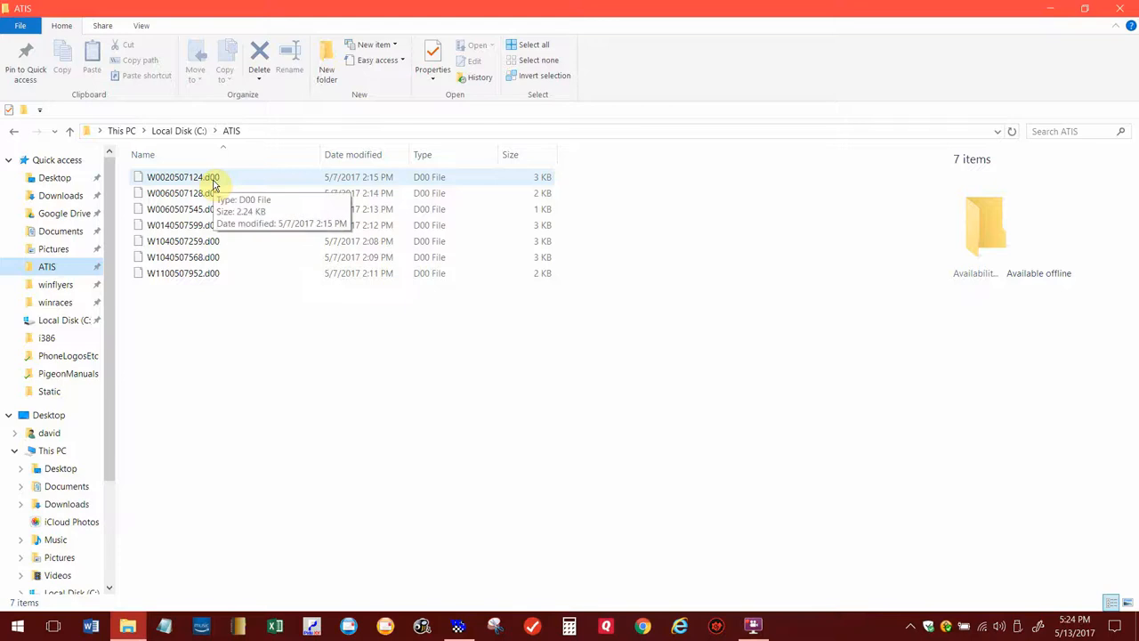
{"action": "mouse_move", "coordinate": [232, 327]}
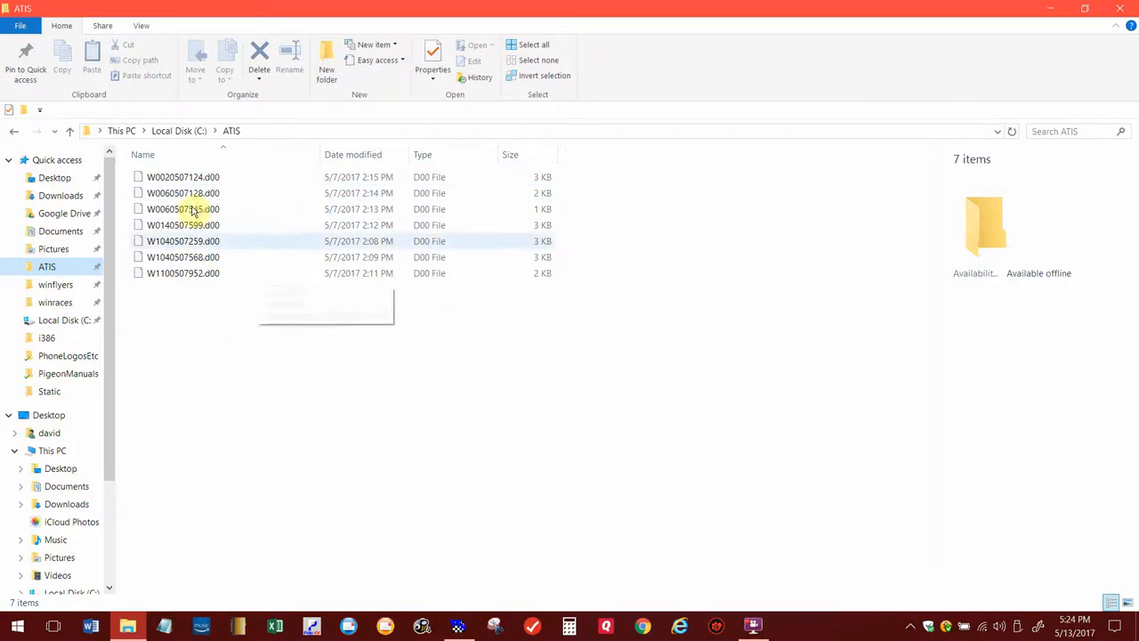
{"action": "mouse_move", "coordinate": [253, 250]}
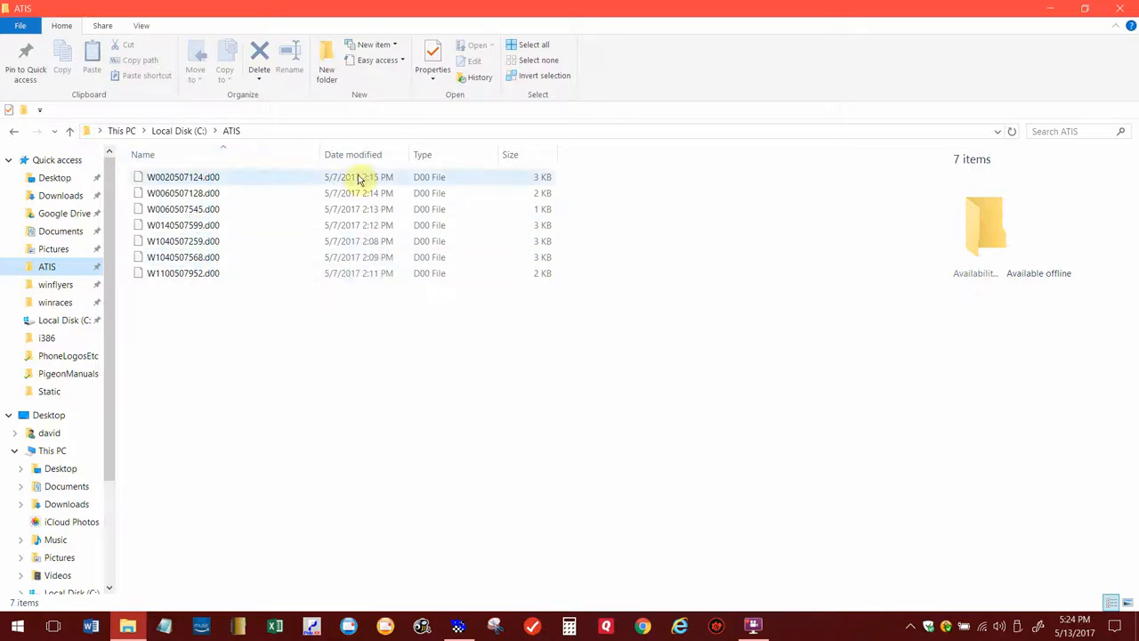
{"action": "mouse_move", "coordinate": [182, 192]}
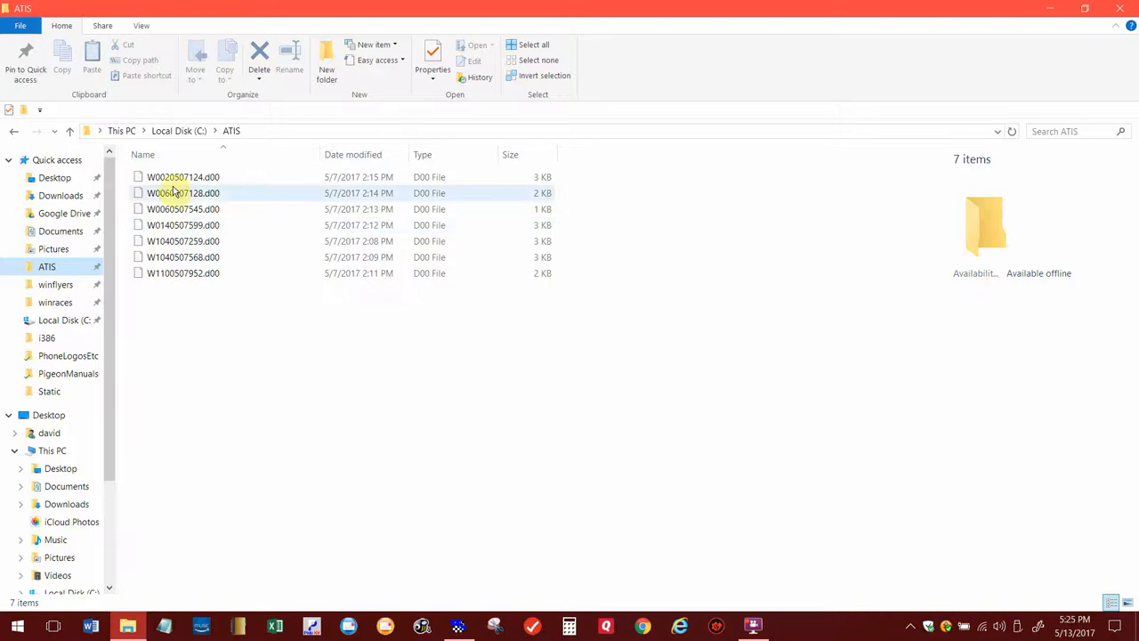
{"action": "mouse_move", "coordinate": [189, 150]}
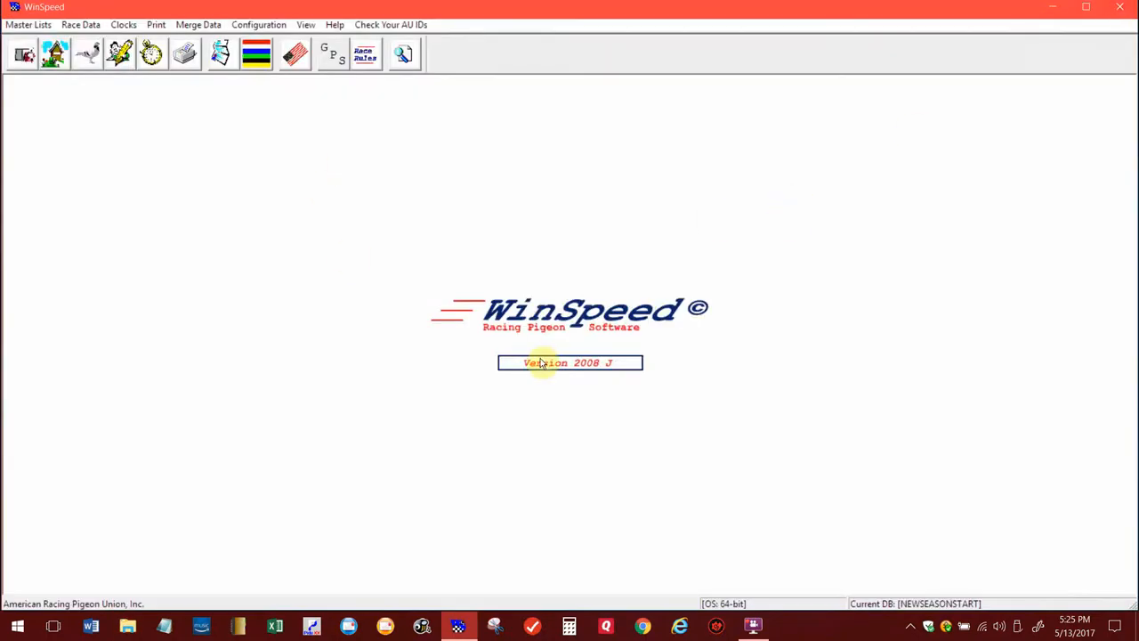
{"action": "mouse_move", "coordinate": [881, 445]}
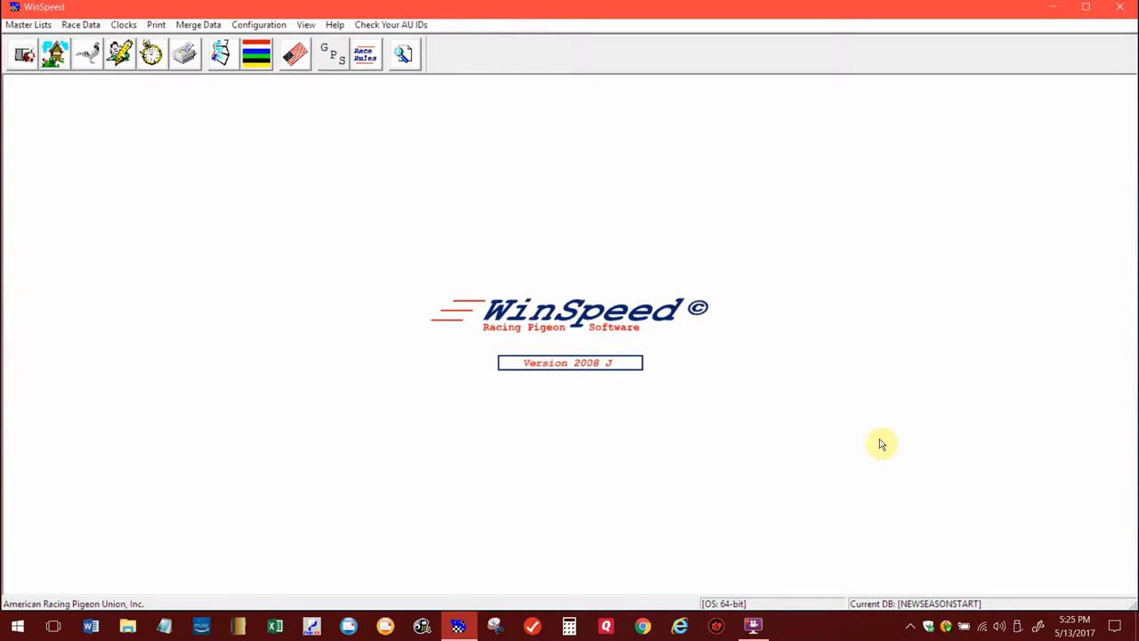
{"action": "mouse_move", "coordinate": [662, 424]}
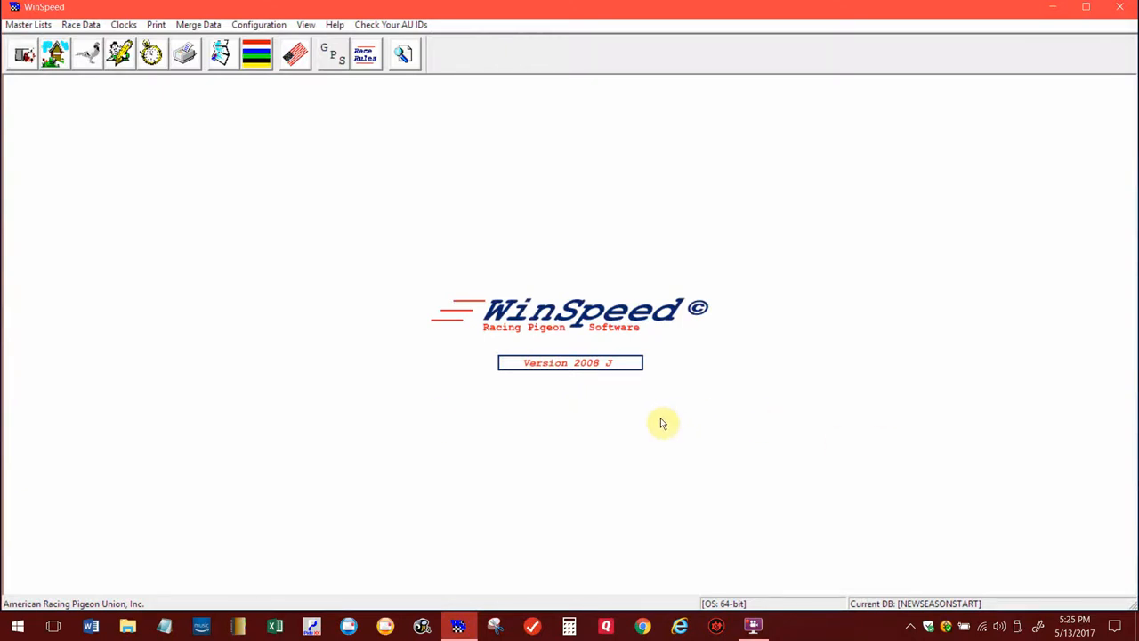
- Import Atis clock files from C:\ATIS and select the May 07, 2017 race for matching
{"action": "left_click", "coordinate": [122, 25]}
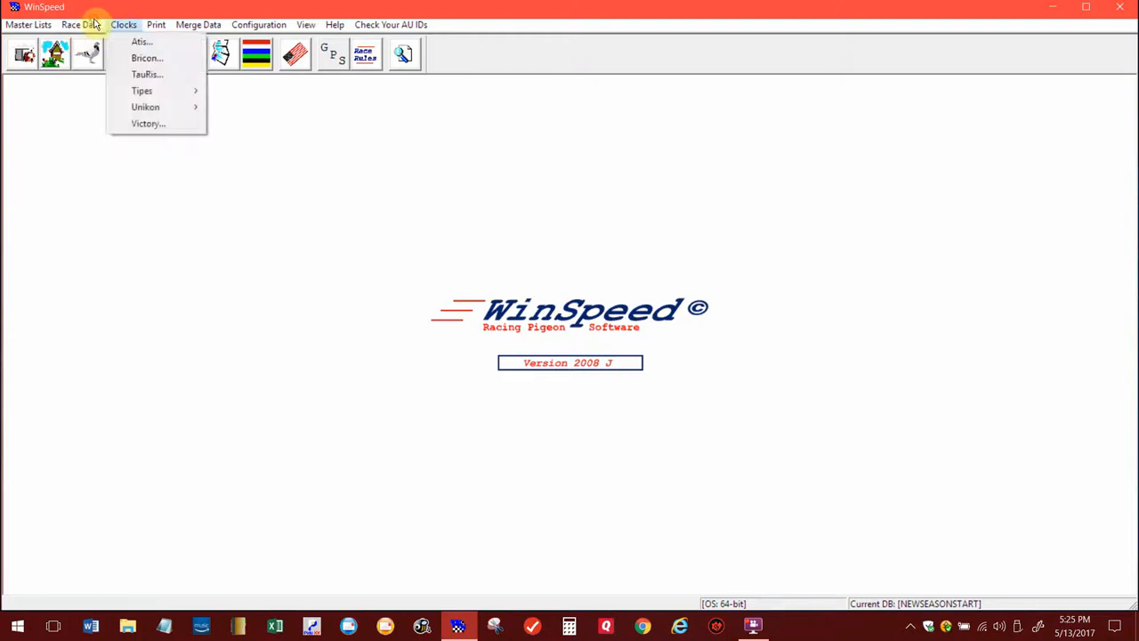
{"action": "left_click", "coordinate": [143, 43]}
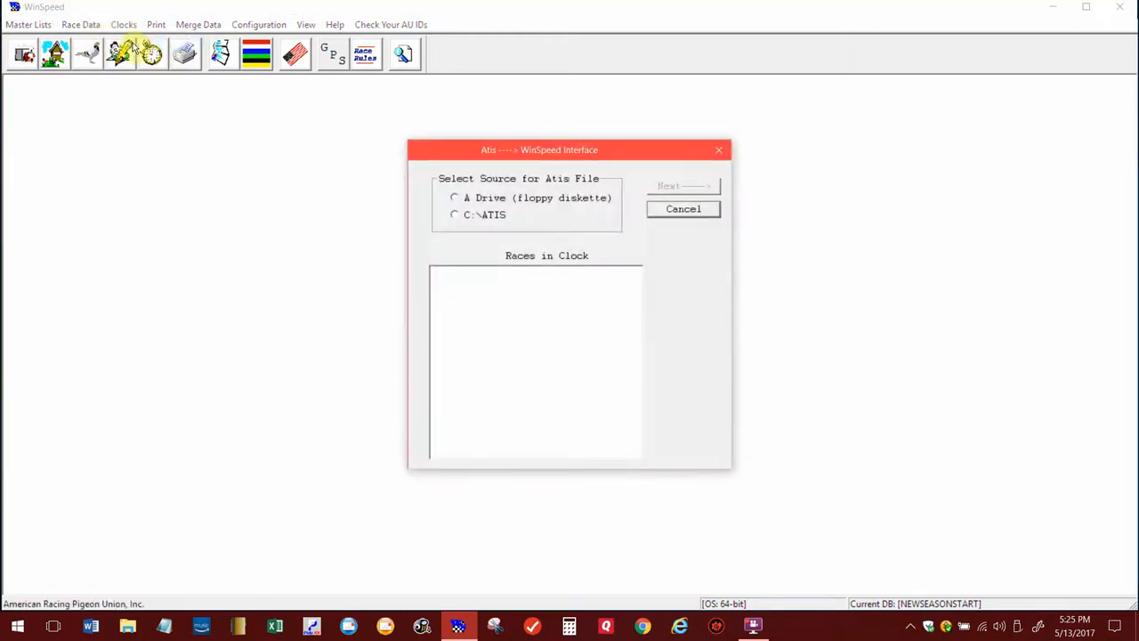
{"action": "left_click", "coordinate": [454, 213]}
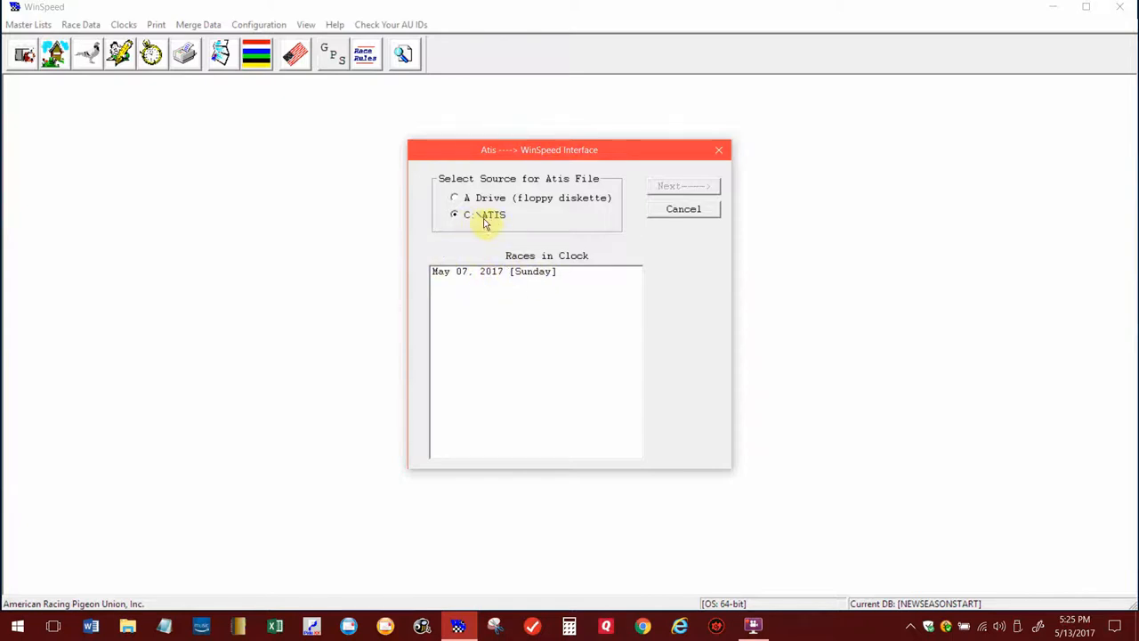
{"action": "left_click", "coordinate": [495, 270]}
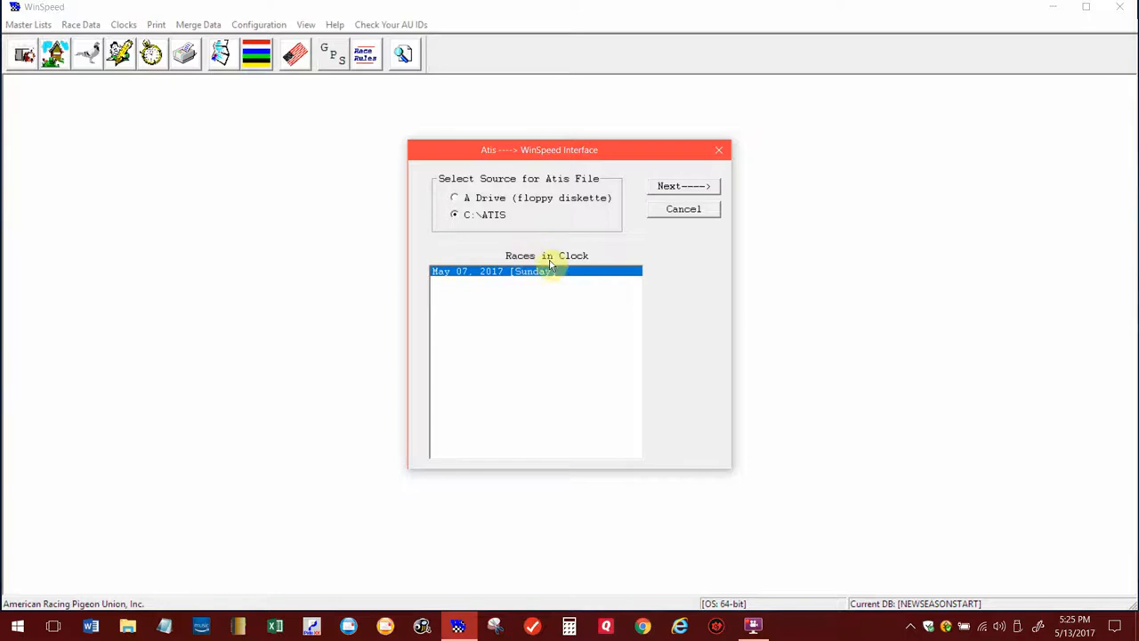
{"action": "left_click", "coordinate": [681, 185]}
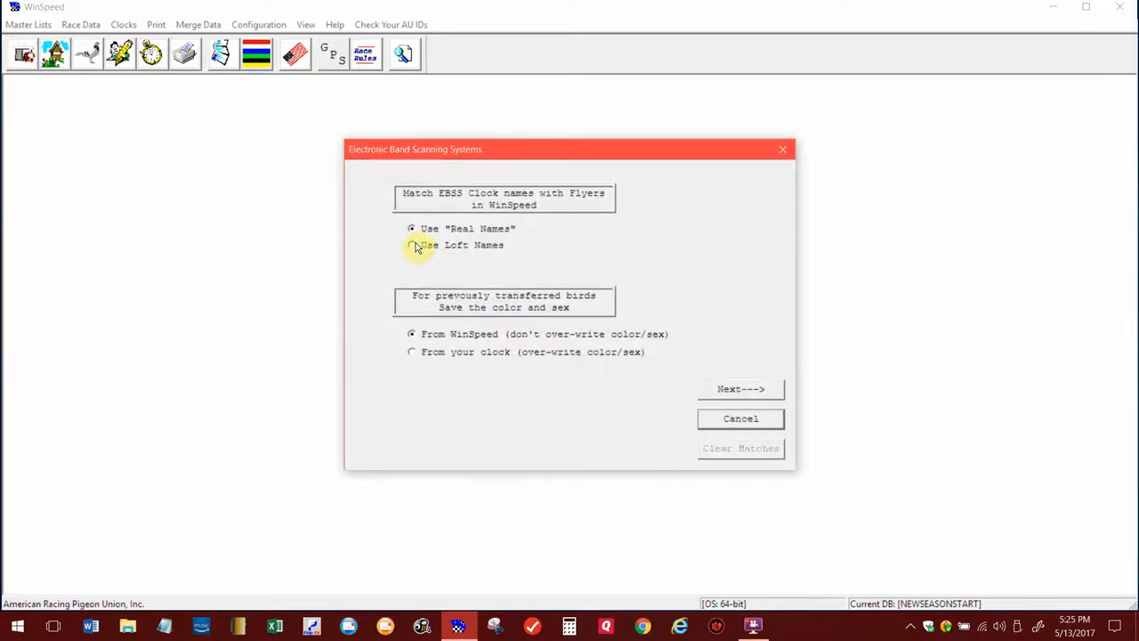
- Choose Use Loft Names, keeping WinSpeed's colour and sex for transferred birds
{"action": "left_click", "coordinate": [411, 246]}
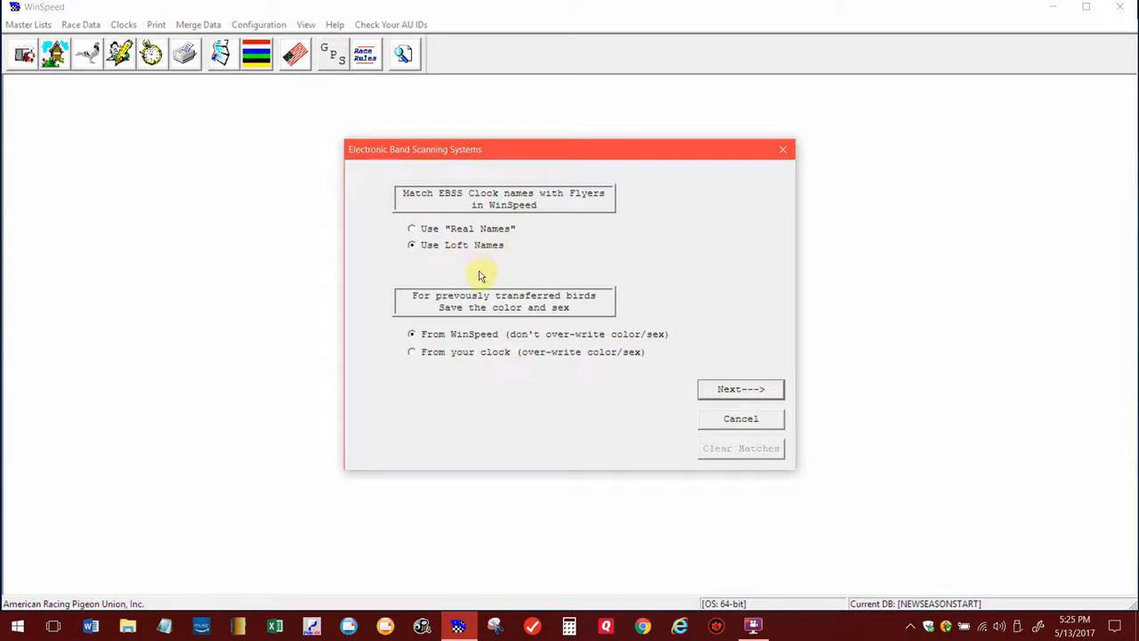
{"action": "mouse_move", "coordinate": [437, 352]}
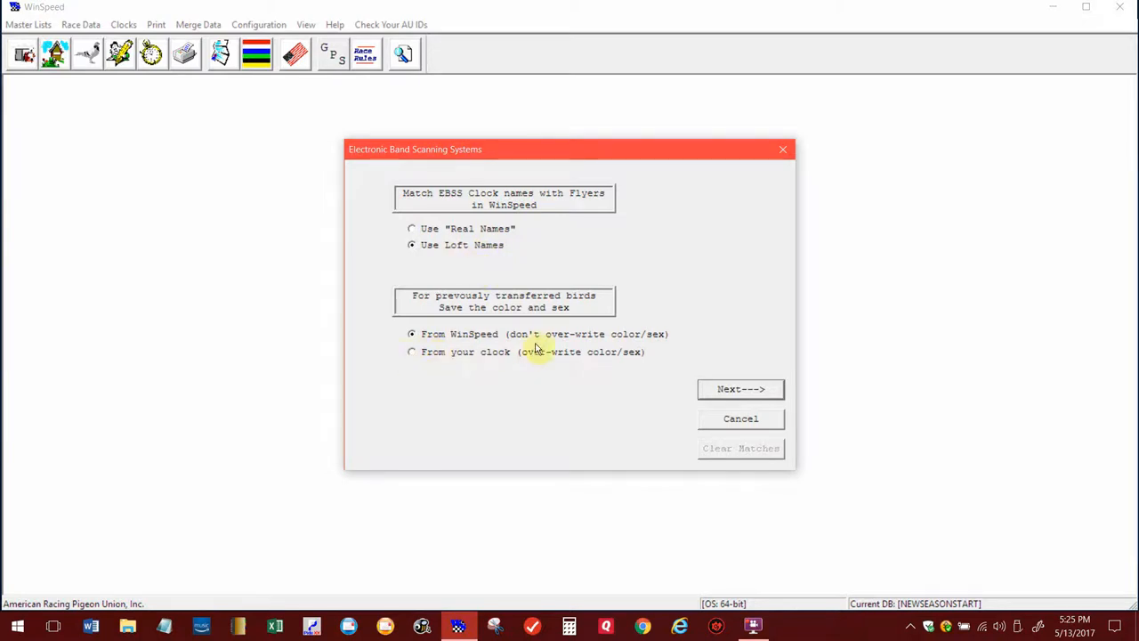
{"action": "mouse_move", "coordinate": [502, 351]}
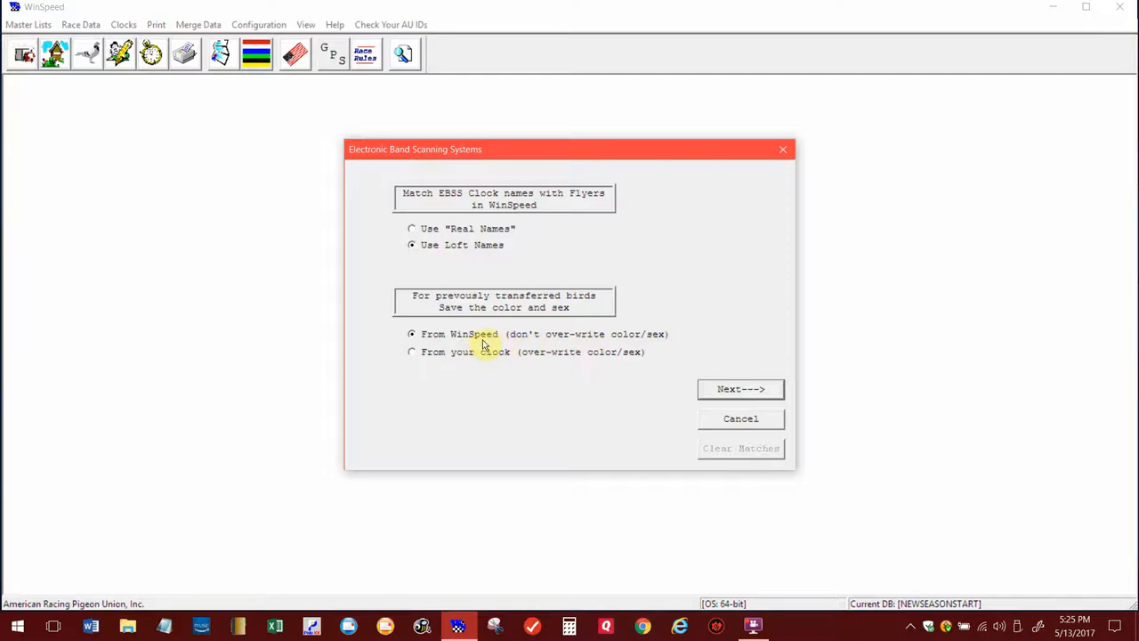
{"action": "mouse_move", "coordinate": [477, 342]}
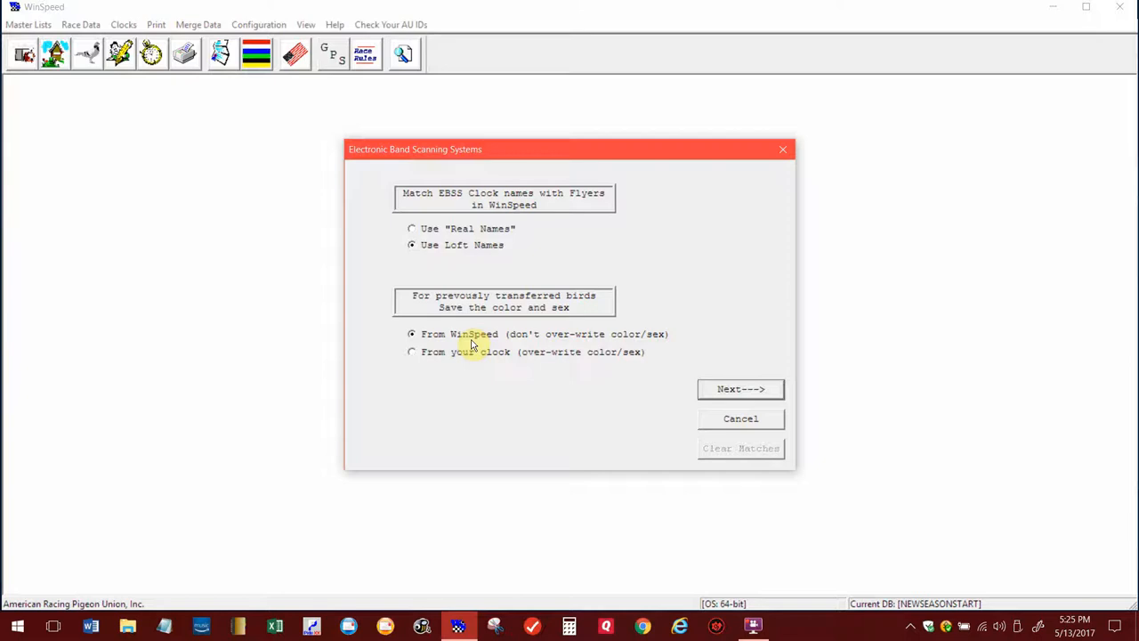
{"action": "mouse_move", "coordinate": [401, 349]}
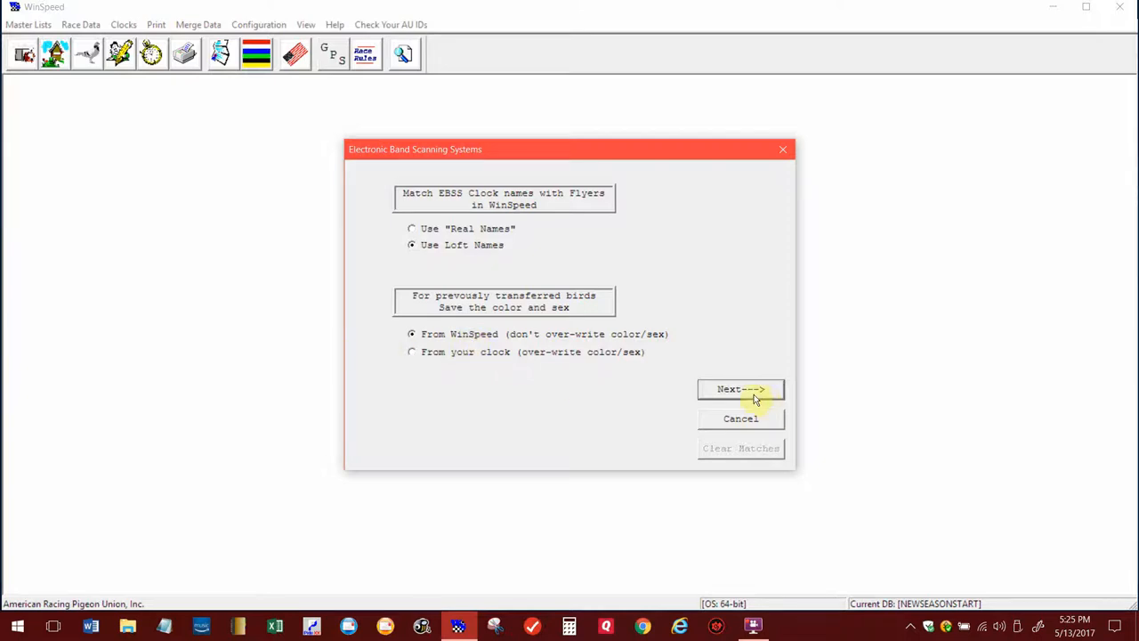
- Pair unmatched clock names BYRSKI and MENKE with their WinSpeed flyers
{"action": "left_click", "coordinate": [740, 388]}
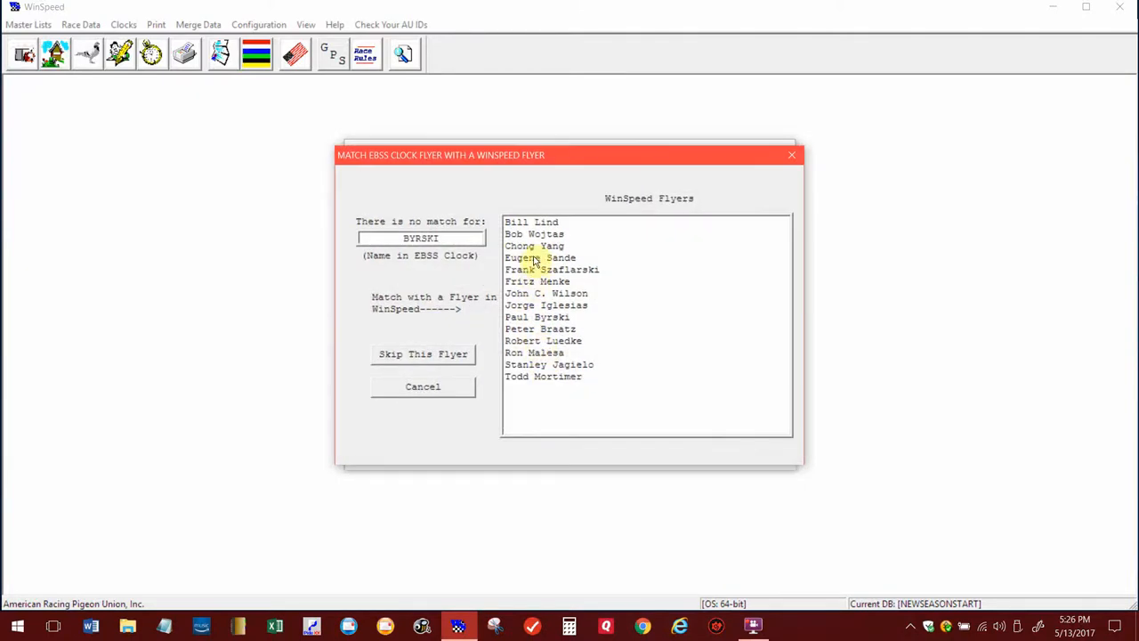
{"action": "left_click", "coordinate": [537, 317]}
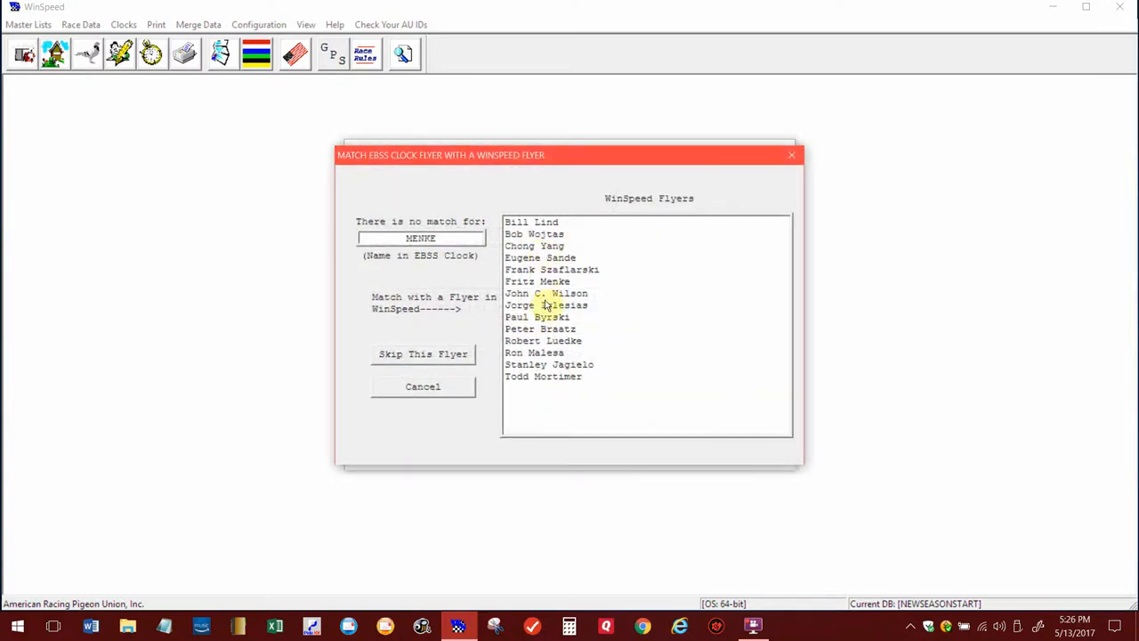
{"action": "left_click", "coordinate": [537, 281]}
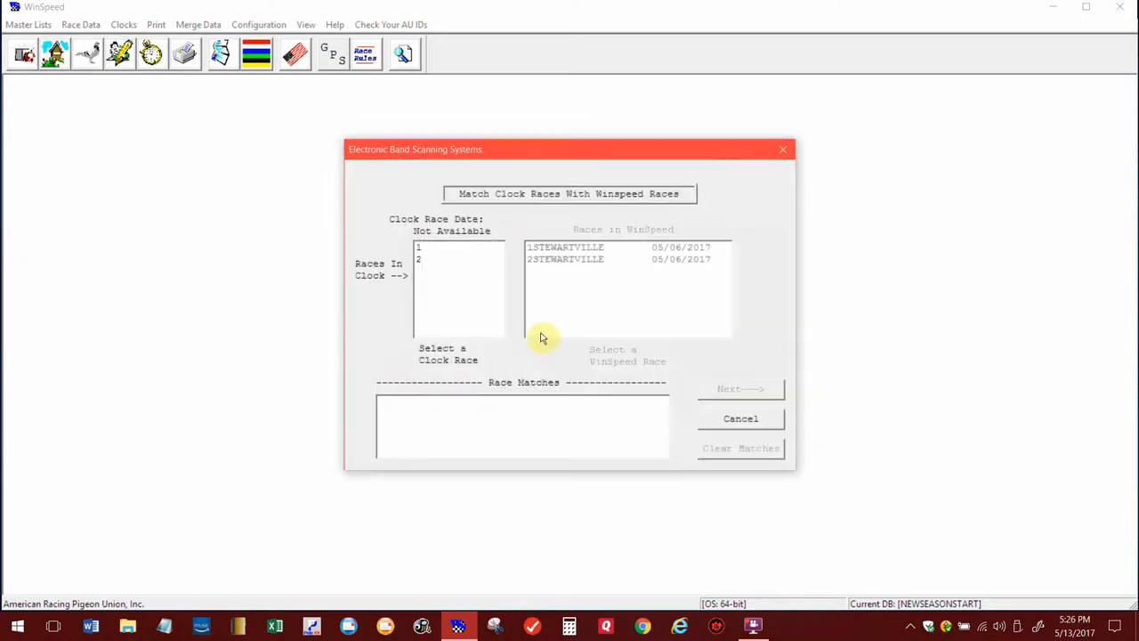
- Match clock races 1 and 2 to 1STEWARTVILLE and 2STEWARTVILLE
{"action": "left_click", "coordinate": [424, 247]}
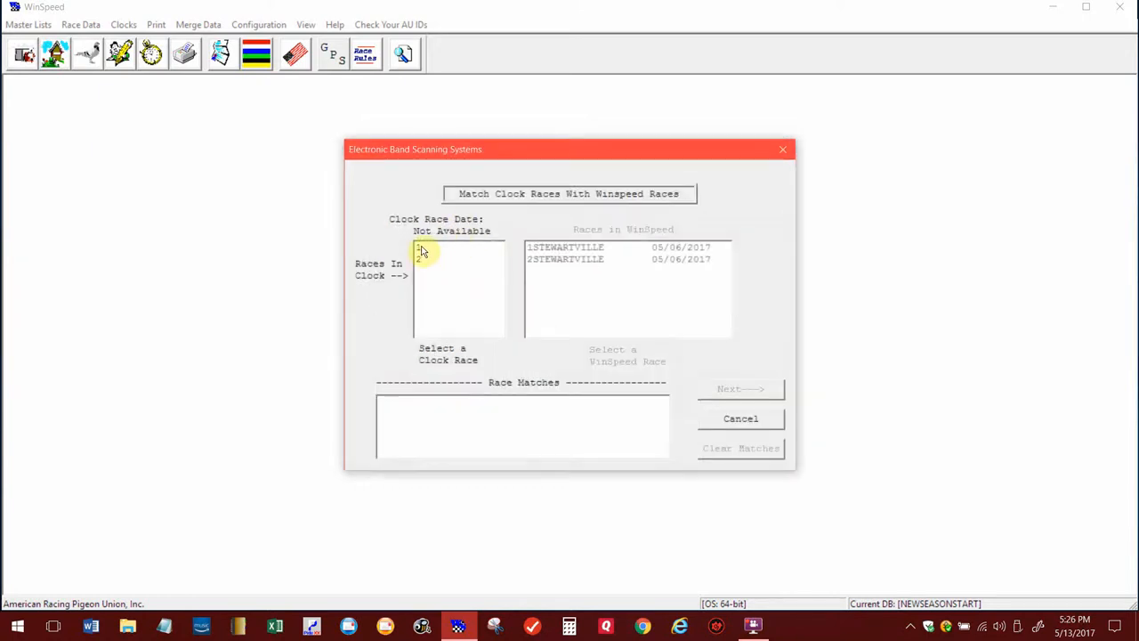
{"action": "left_click", "coordinate": [566, 246]}
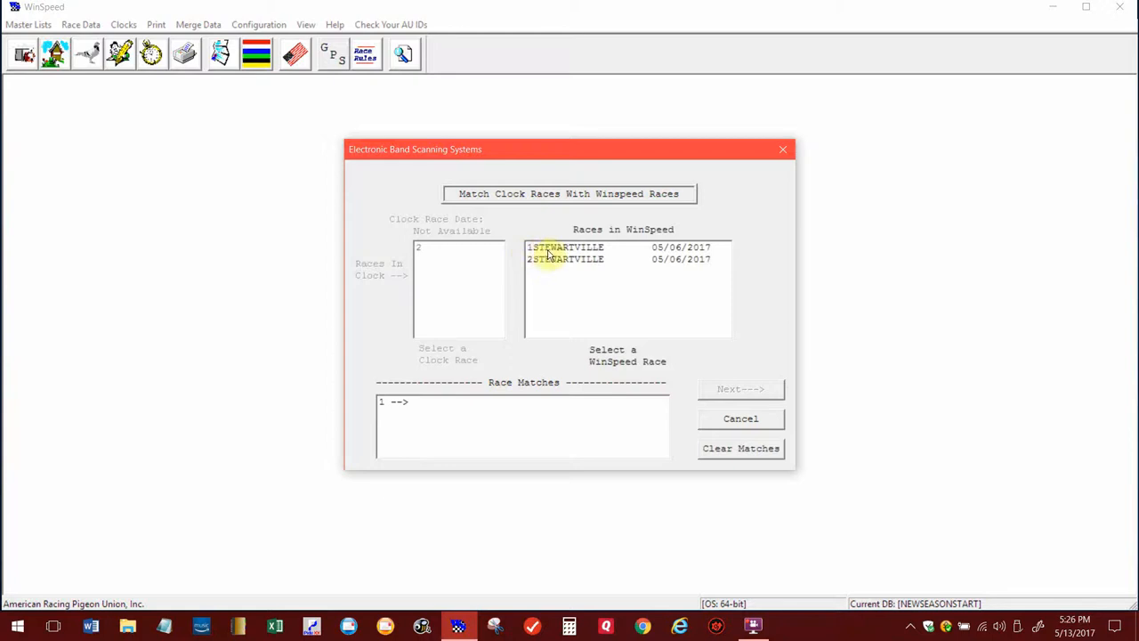
{"action": "left_click", "coordinate": [563, 246]}
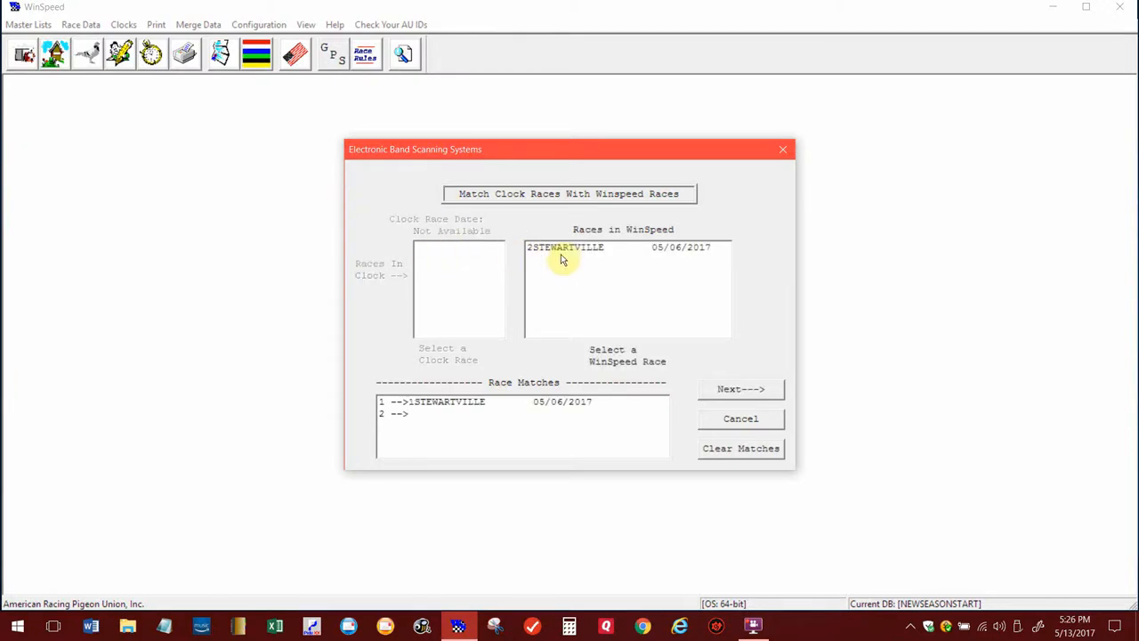
{"action": "double_click", "coordinate": [564, 246]}
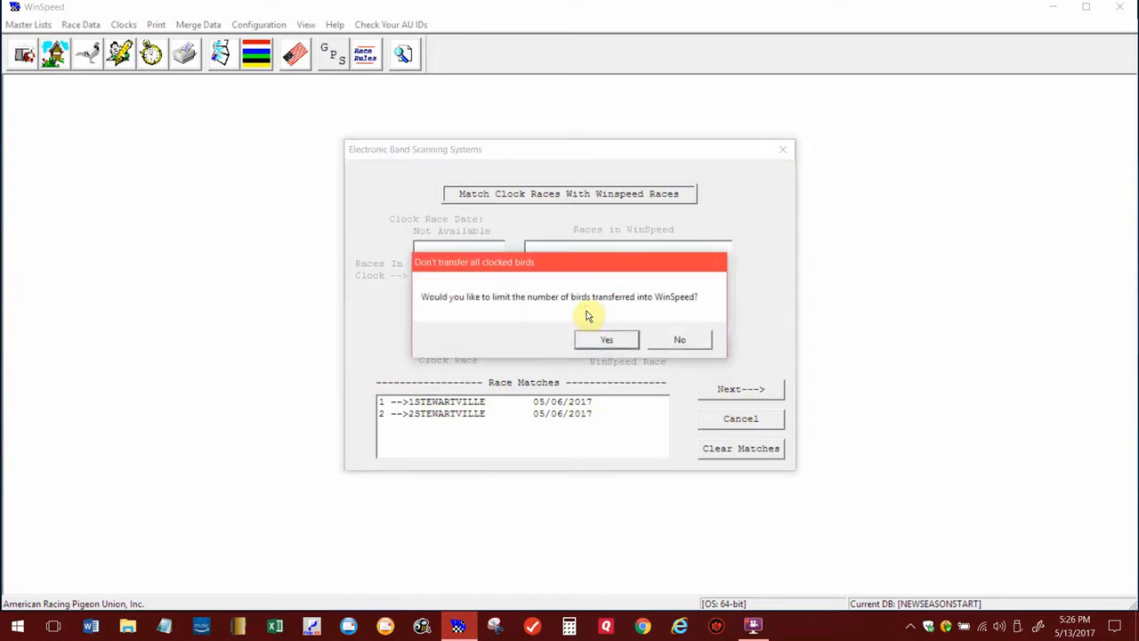
{"action": "mouse_move", "coordinate": [591, 301]}
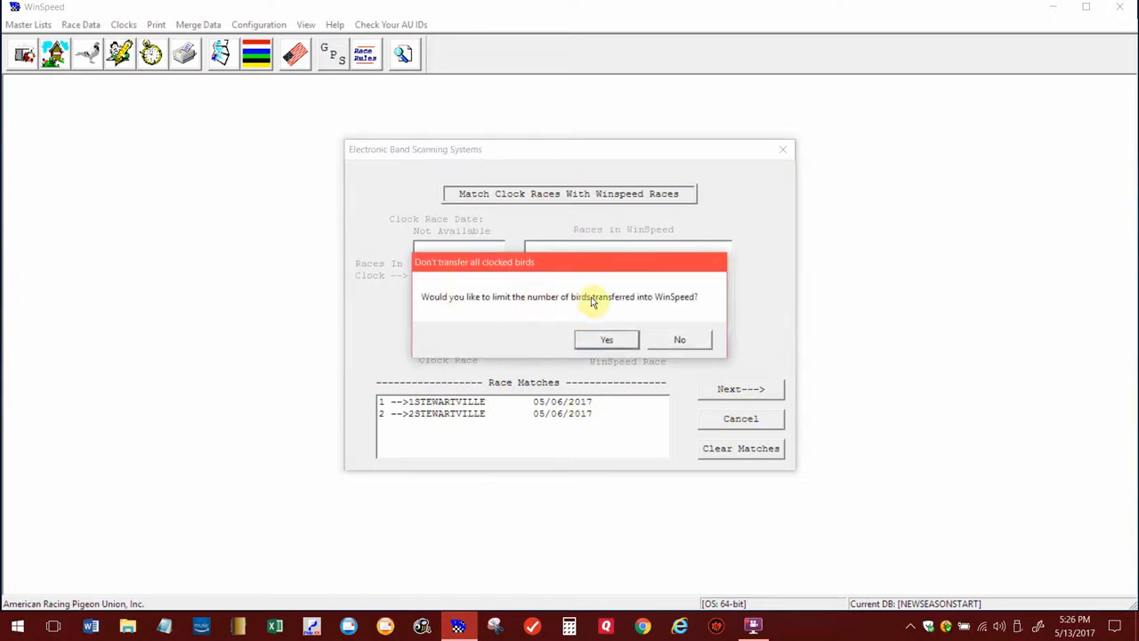
{"action": "mouse_move", "coordinate": [645, 329]}
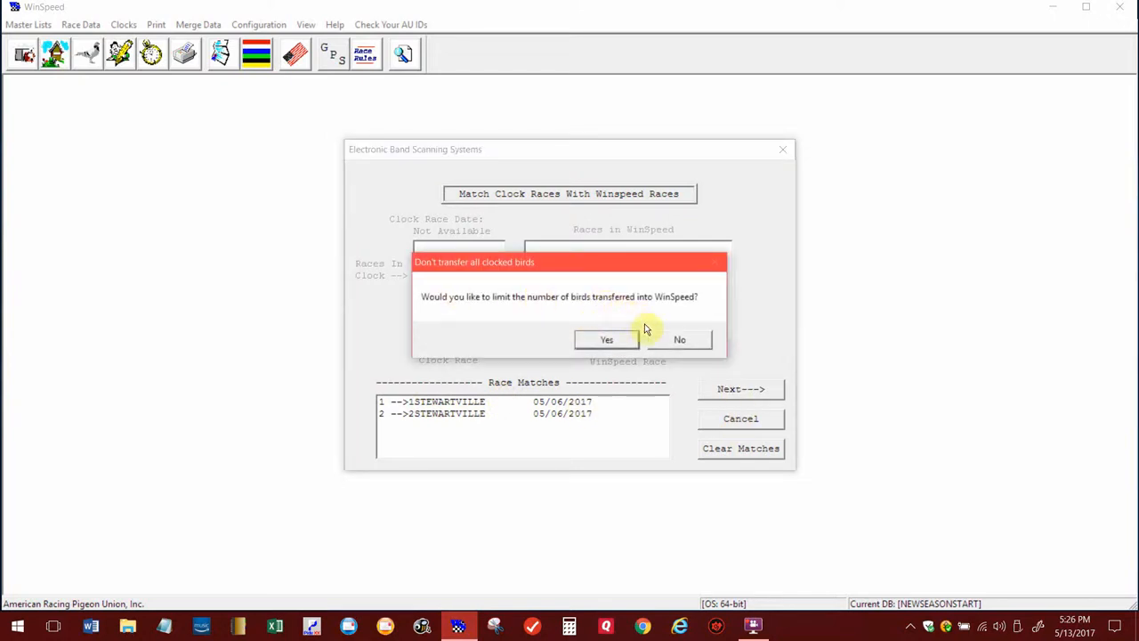
- Transfer all clocked birds without limiting, saving clockings and confirming success
{"action": "left_click", "coordinate": [680, 338]}
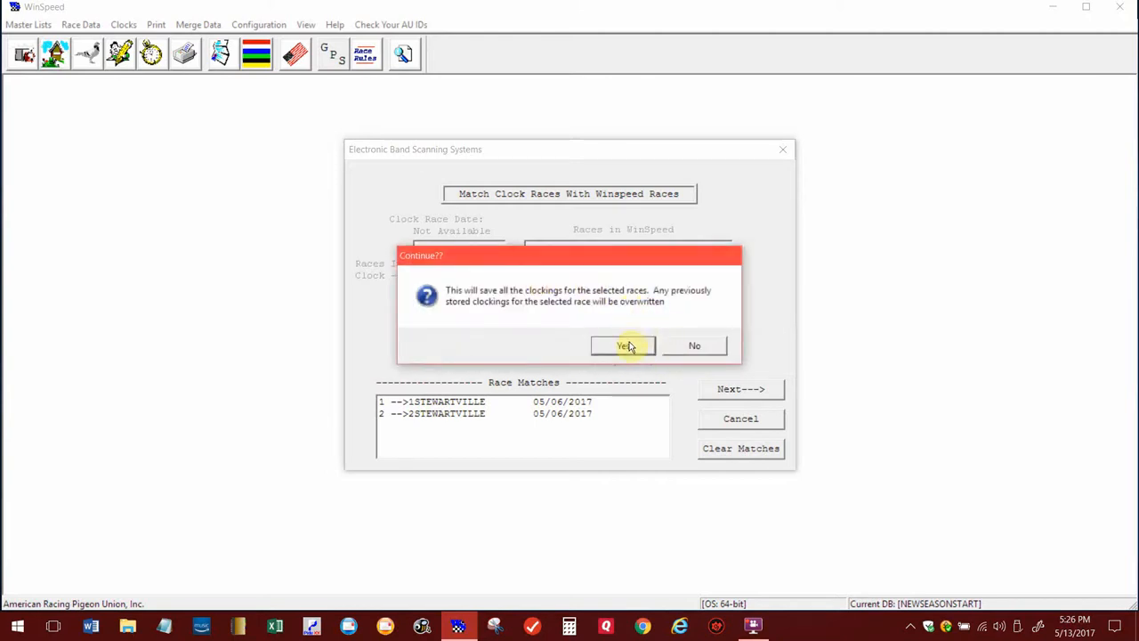
{"action": "left_click", "coordinate": [623, 345]}
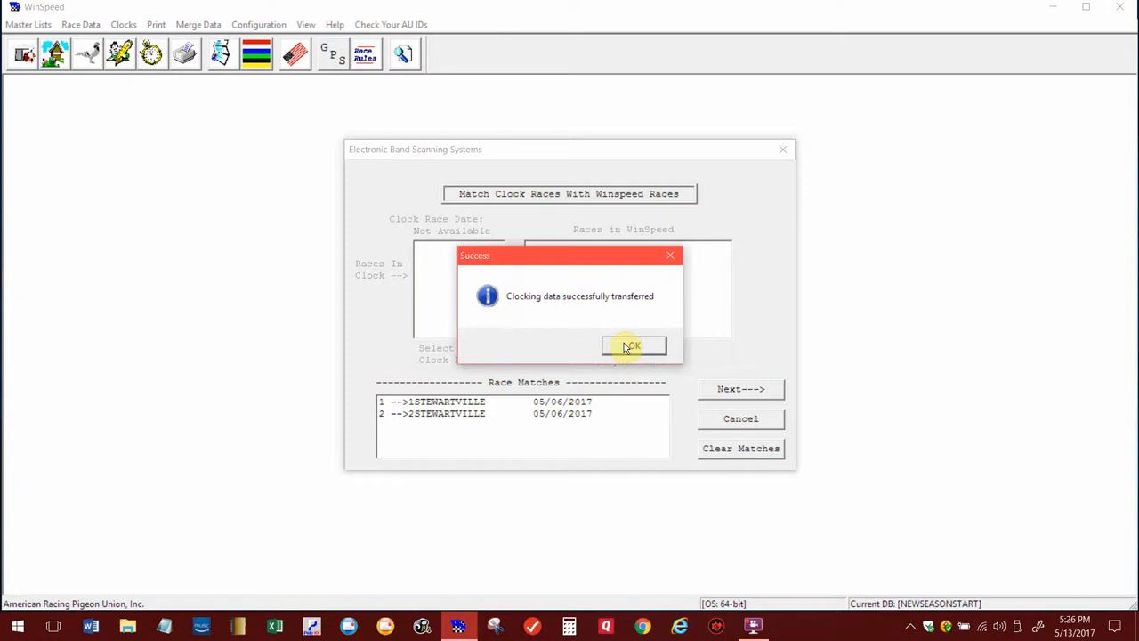
{"action": "left_click", "coordinate": [632, 345]}
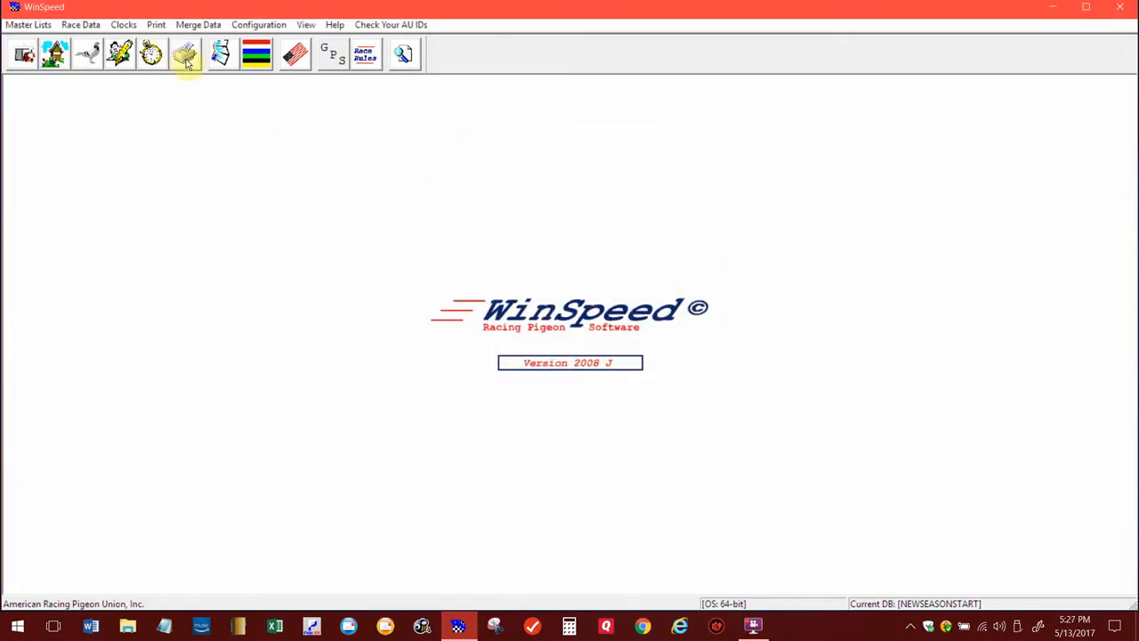
{"action": "mouse_move", "coordinate": [185, 55]}
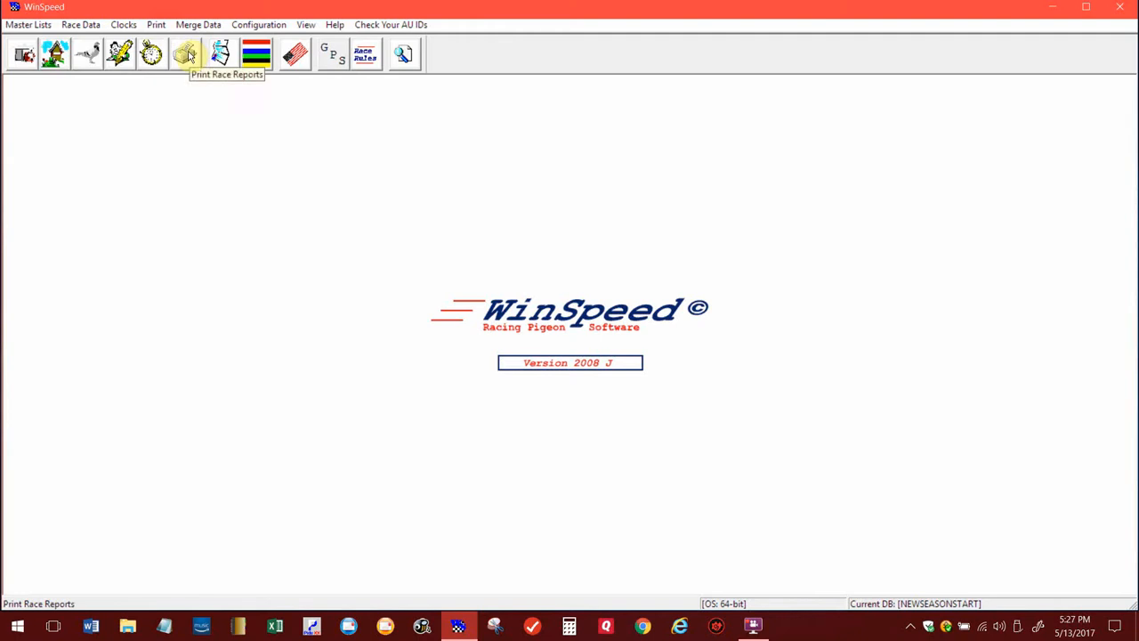
- Generate the 1STEWARTVILLE weekly race report of 192 birds from 7 lofts in WordPad
{"action": "left_click", "coordinate": [185, 54]}
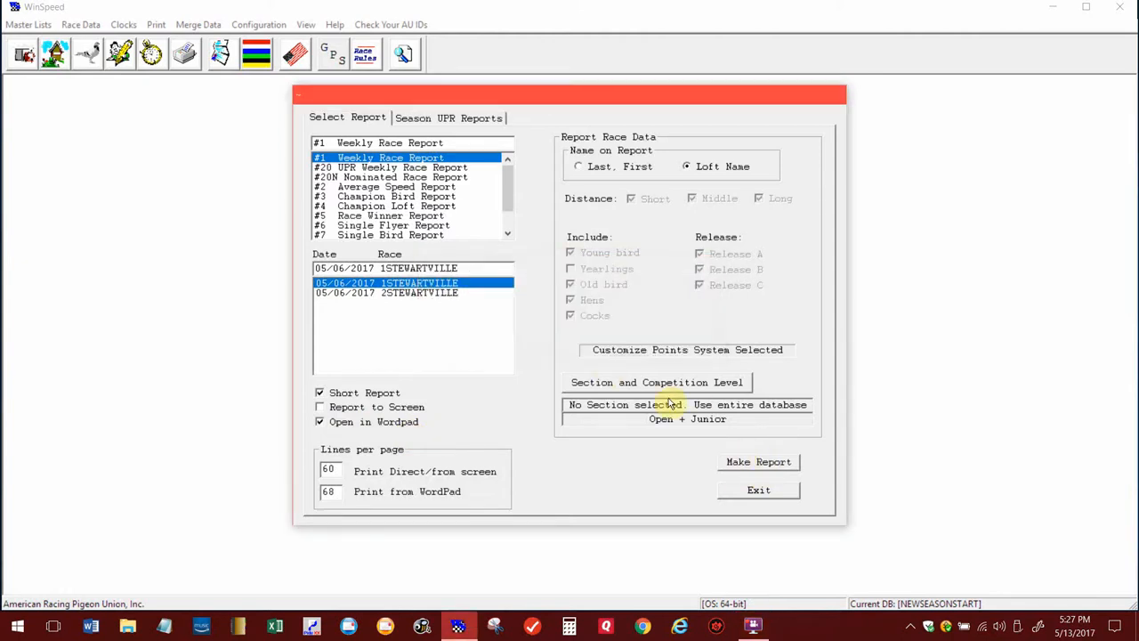
{"action": "left_click", "coordinate": [759, 462]}
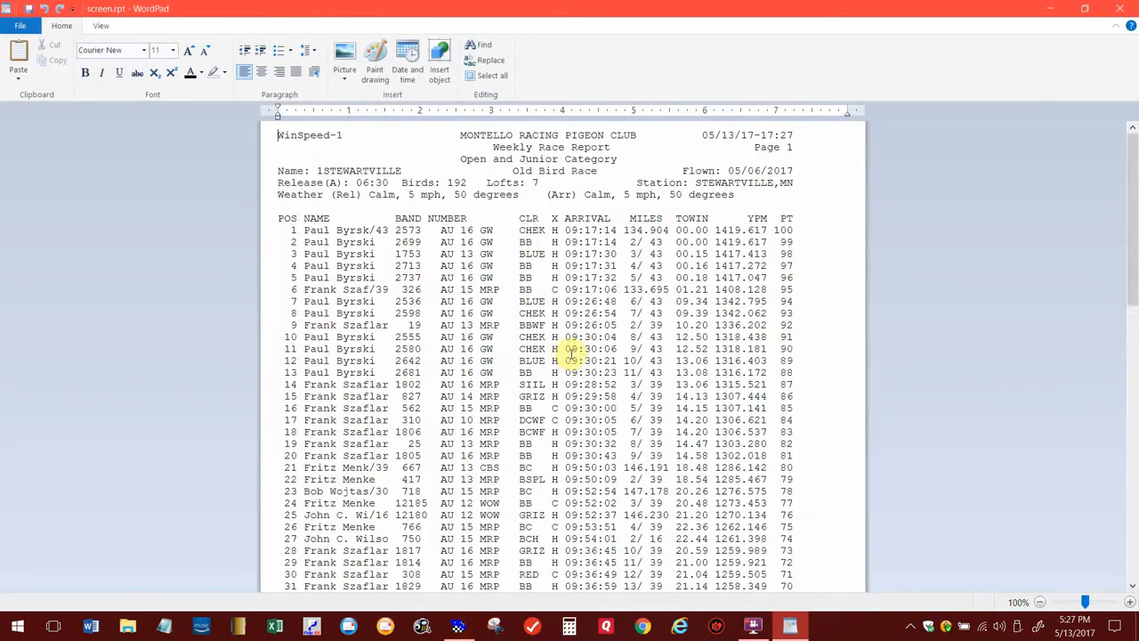
{"action": "mouse_move", "coordinate": [430, 316]}
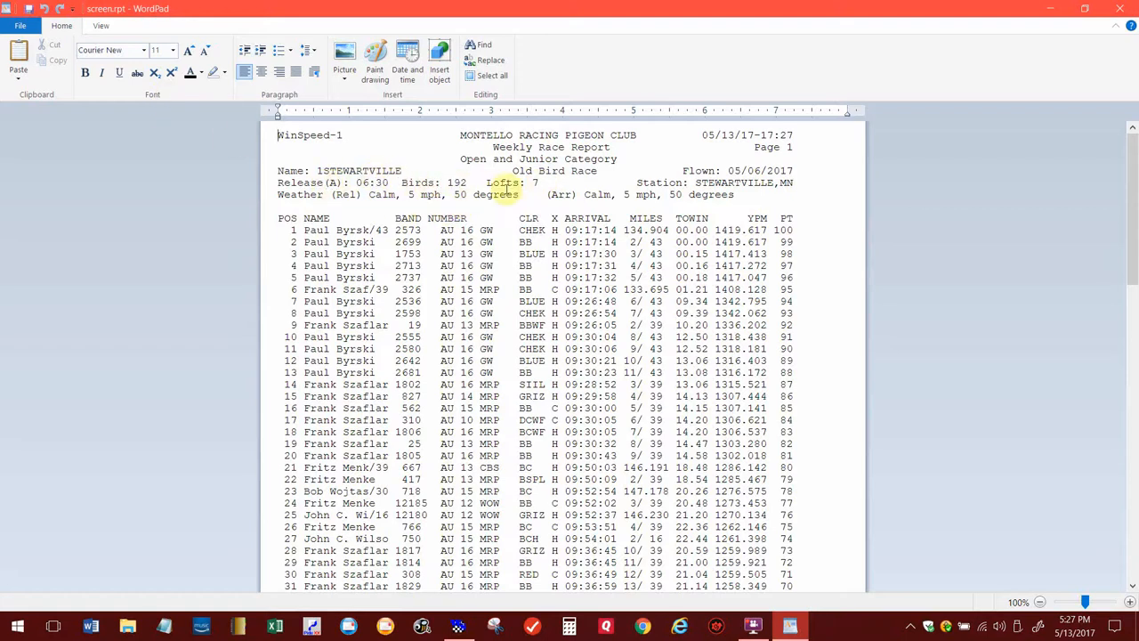
{"action": "mouse_move", "coordinate": [510, 189]}
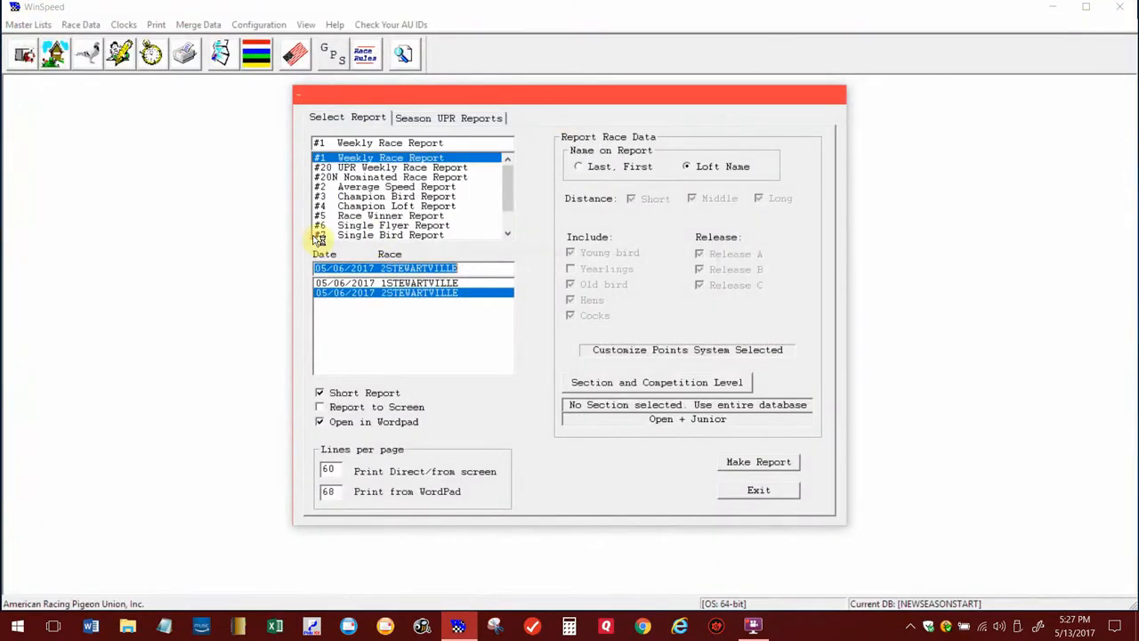
- Generate the 2STEWARTVILLE weekly race report (07:30 release, 62 birds, 7 lofts) and review it in WordPad
{"action": "left_click", "coordinate": [759, 461]}
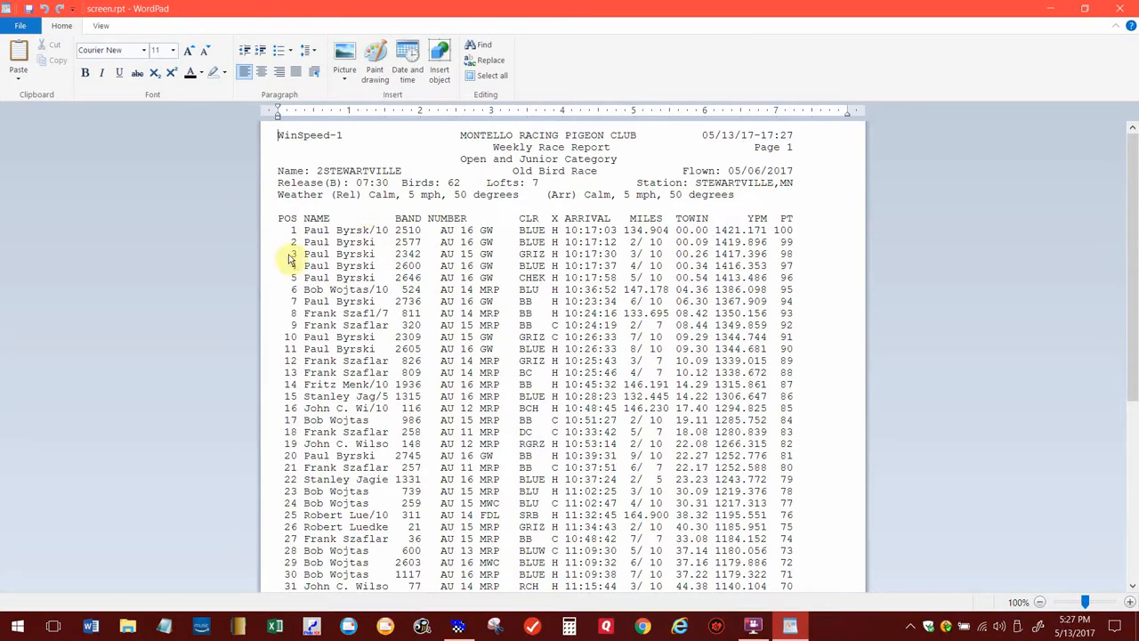
{"action": "scroll", "scroll_direction": "down", "scroll_amount": 3}
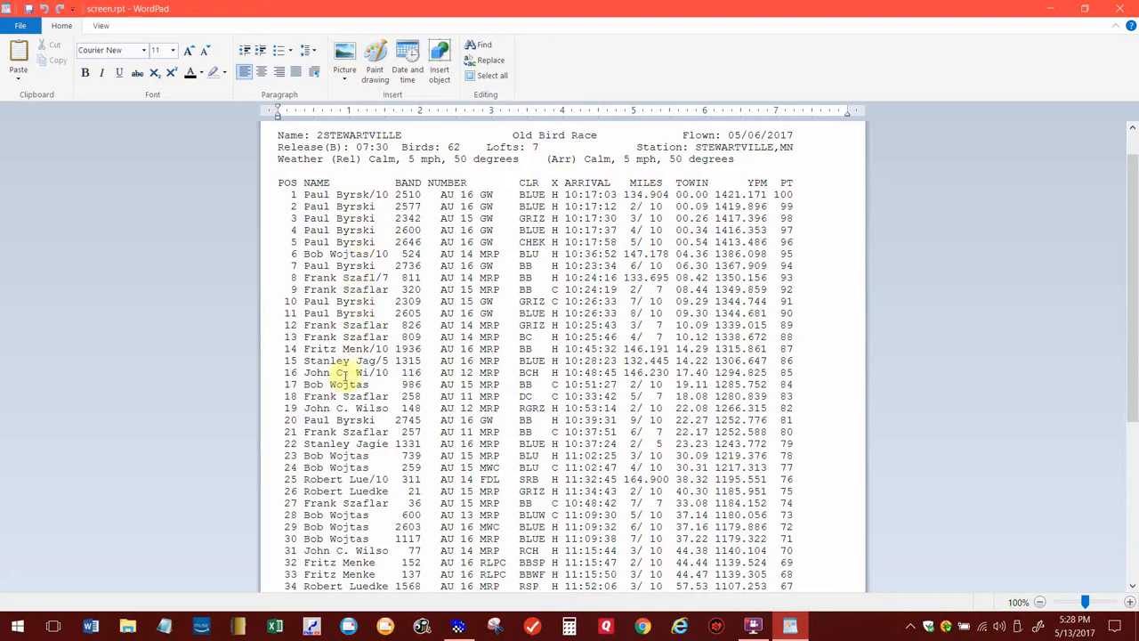
{"action": "scroll", "scroll_direction": "down", "scroll_amount": 3}
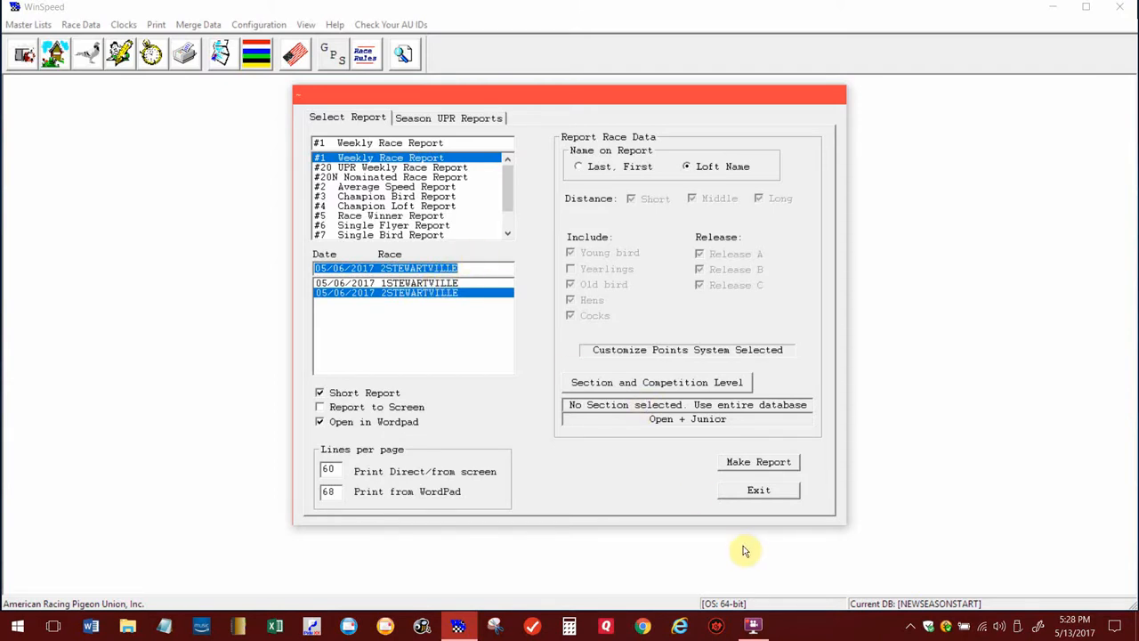
{"action": "mouse_move", "coordinate": [759, 490]}
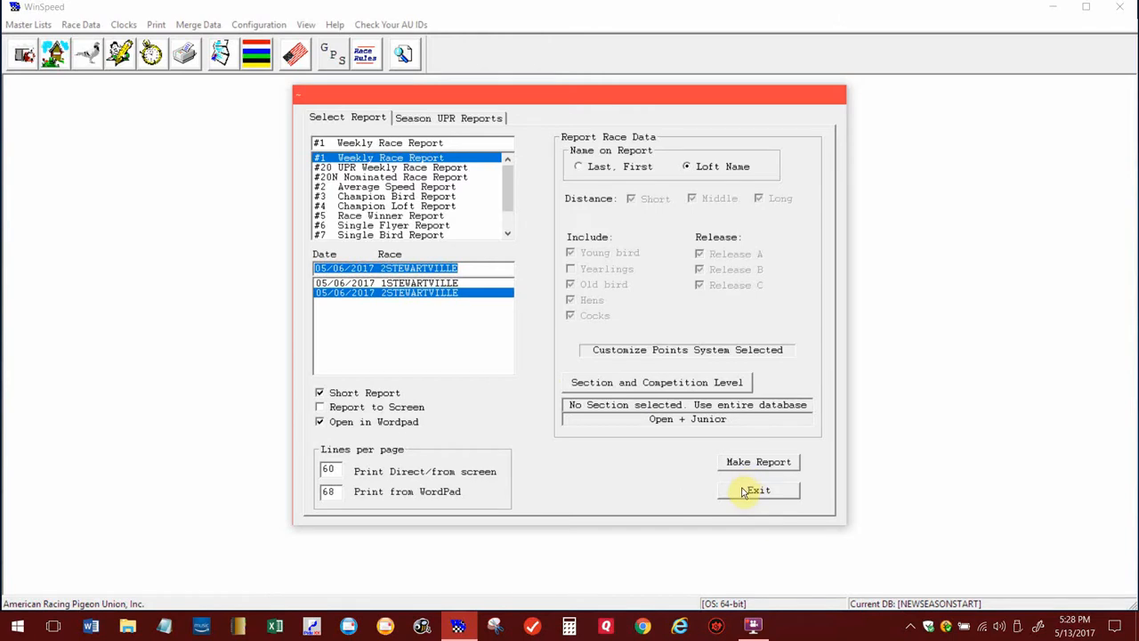